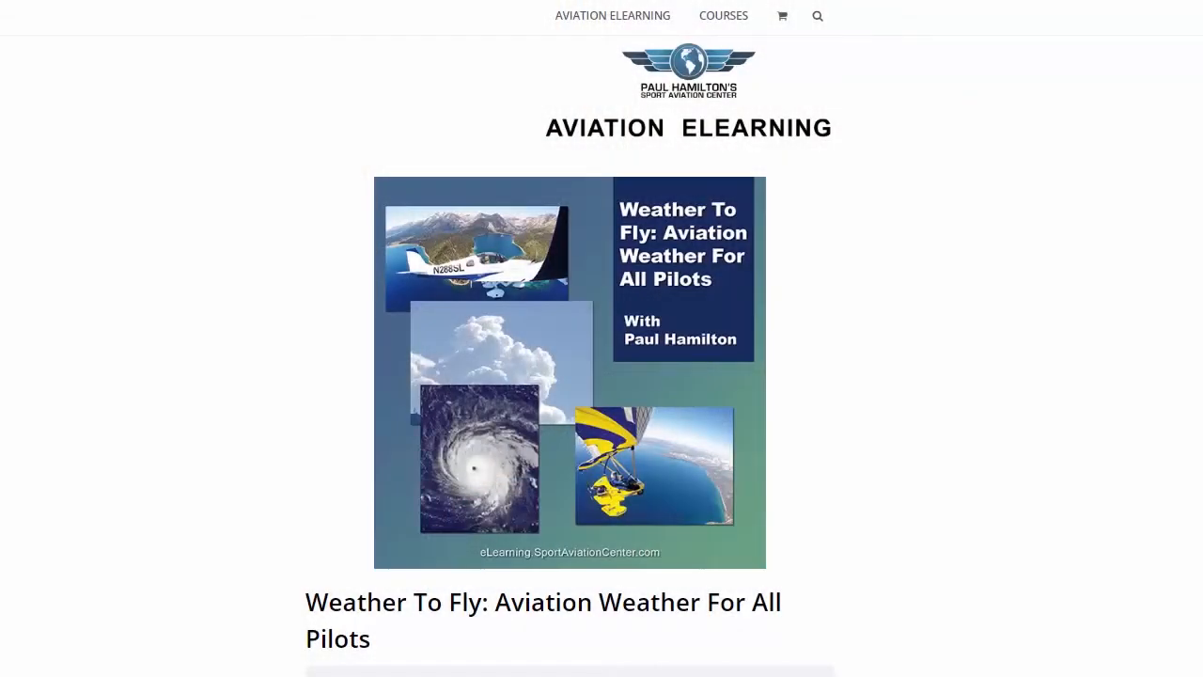
- Expand Stage 1: Weather - Intro & The Global Energy Engine under Course Content
scroll(down, 3)
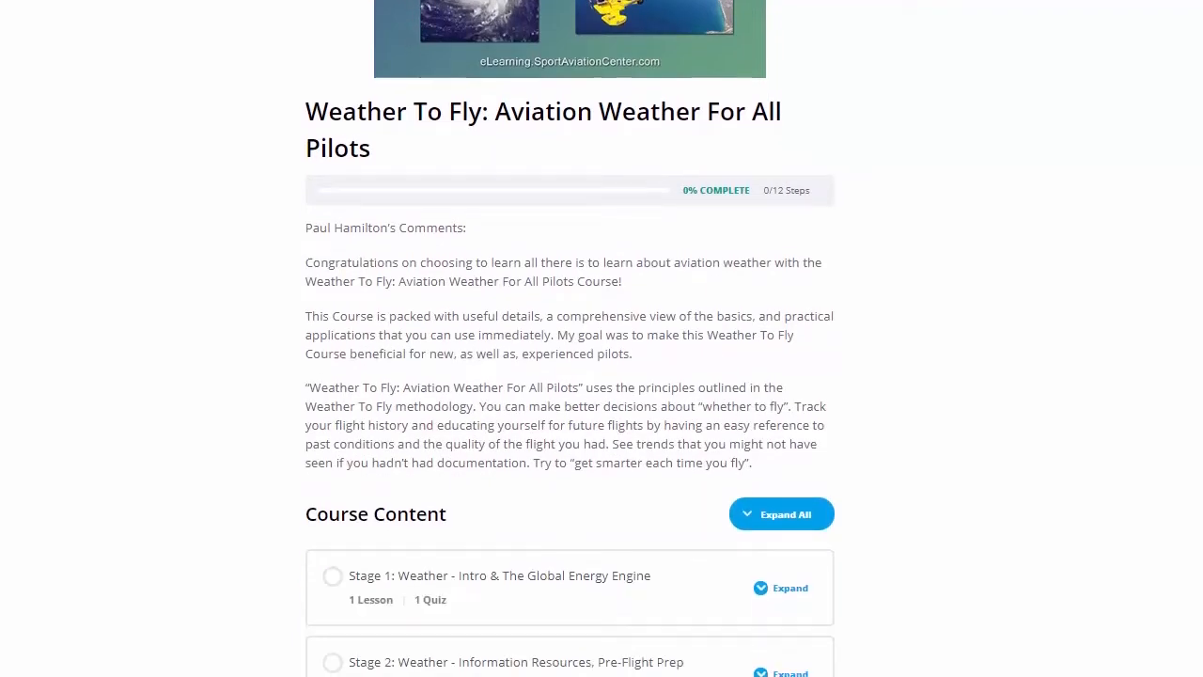
scroll(down, 3)
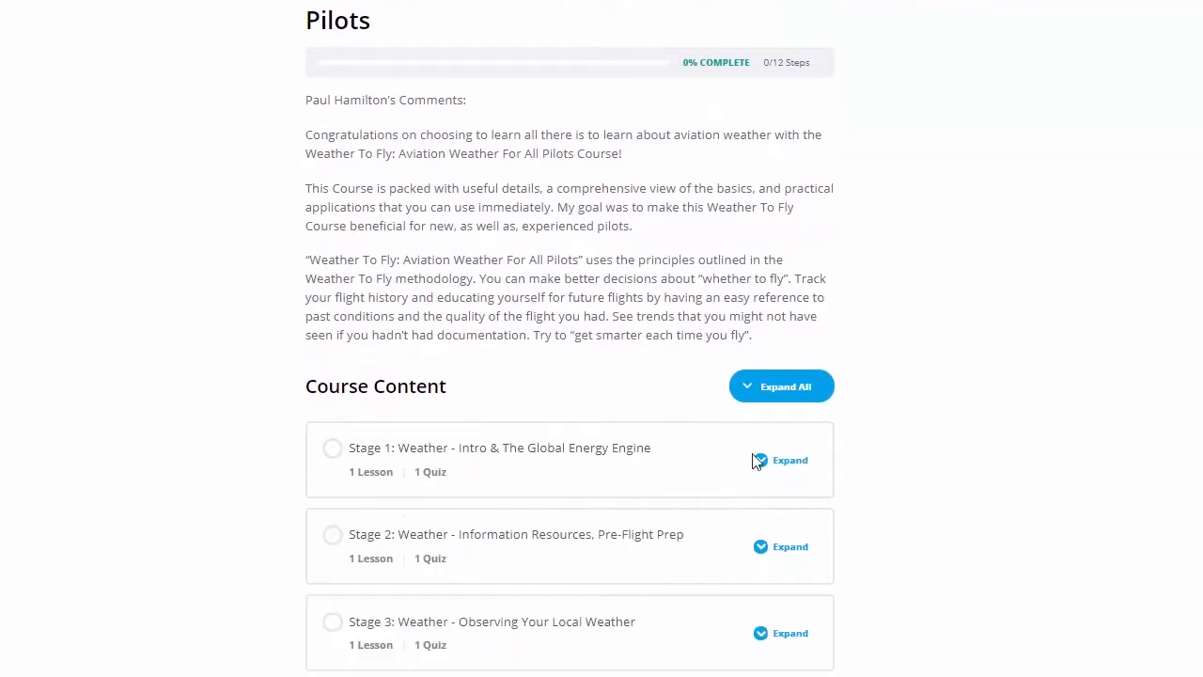
click(789, 459)
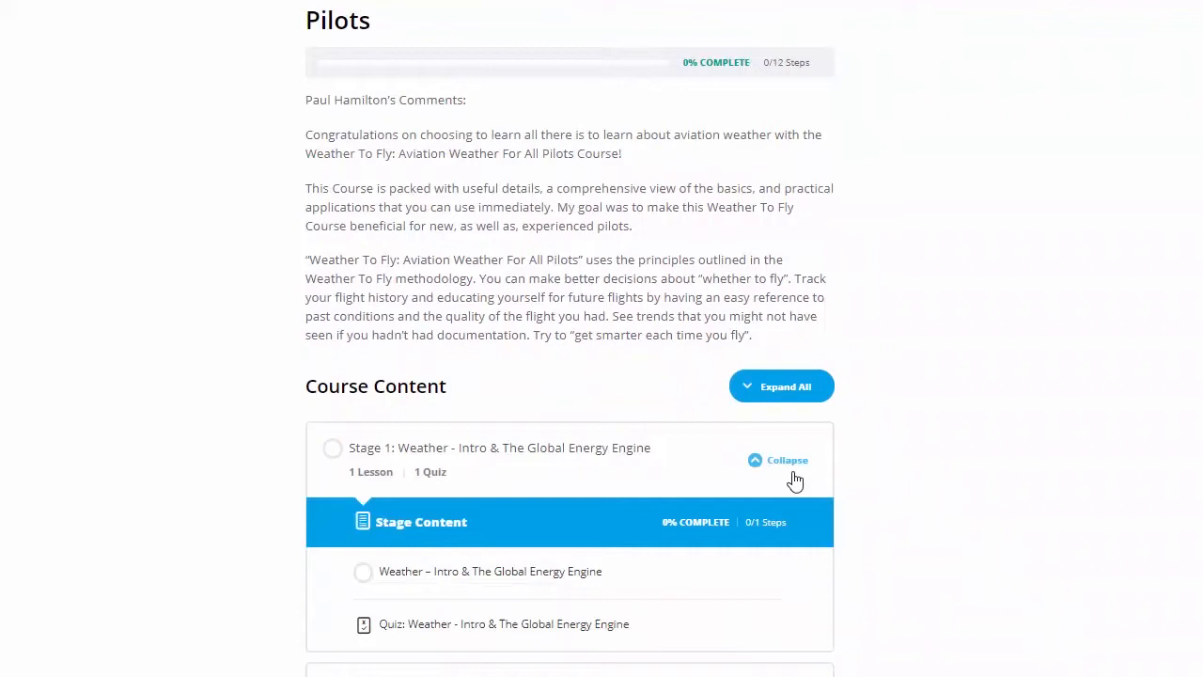
mouse_move(630, 448)
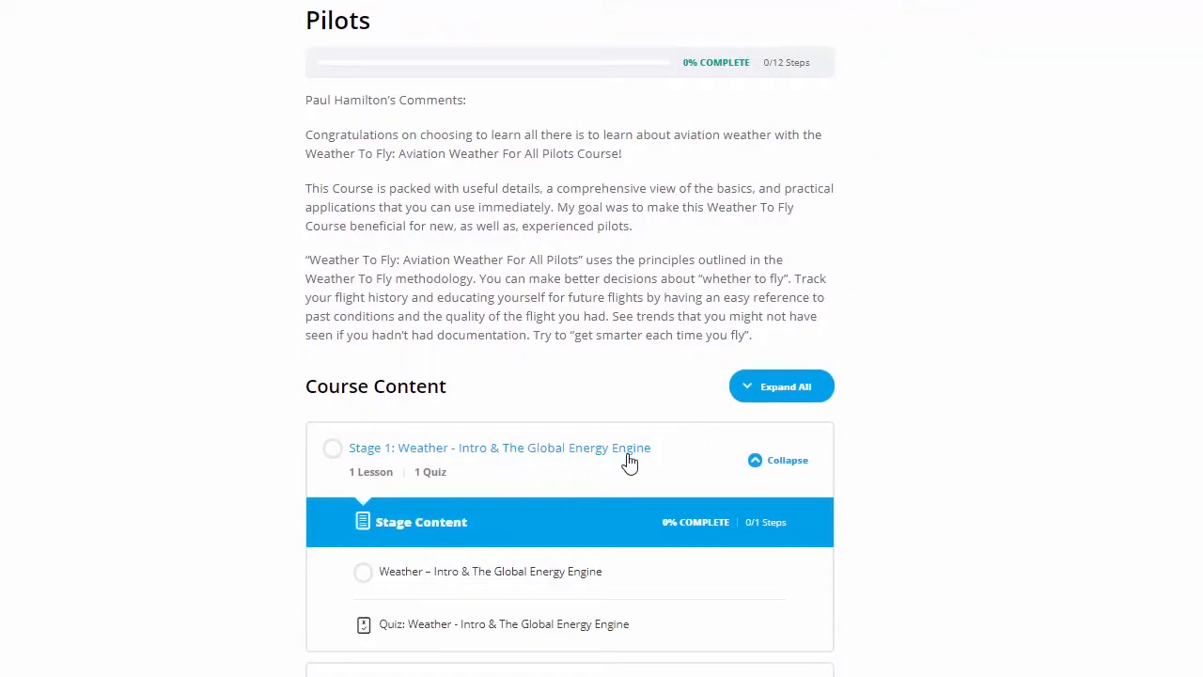
mouse_move(497, 579)
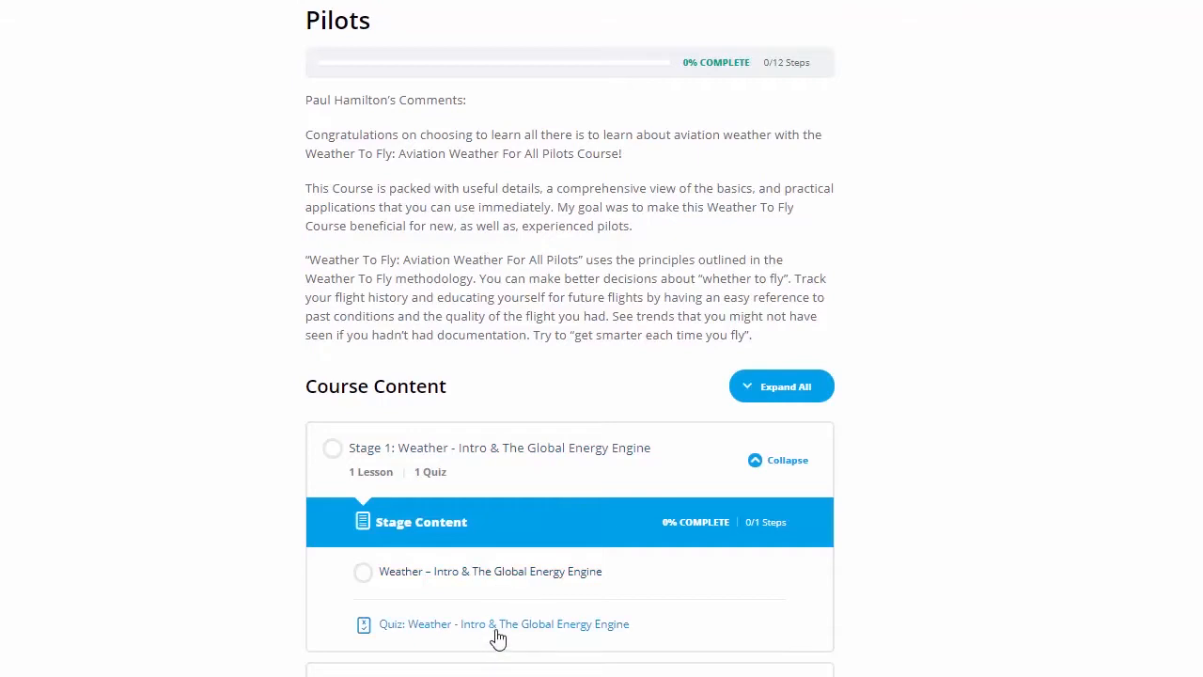
- Open the Stage 1 Global Energy Engine lesson and scroll to the Chapter 12 reading assignment
click(489, 572)
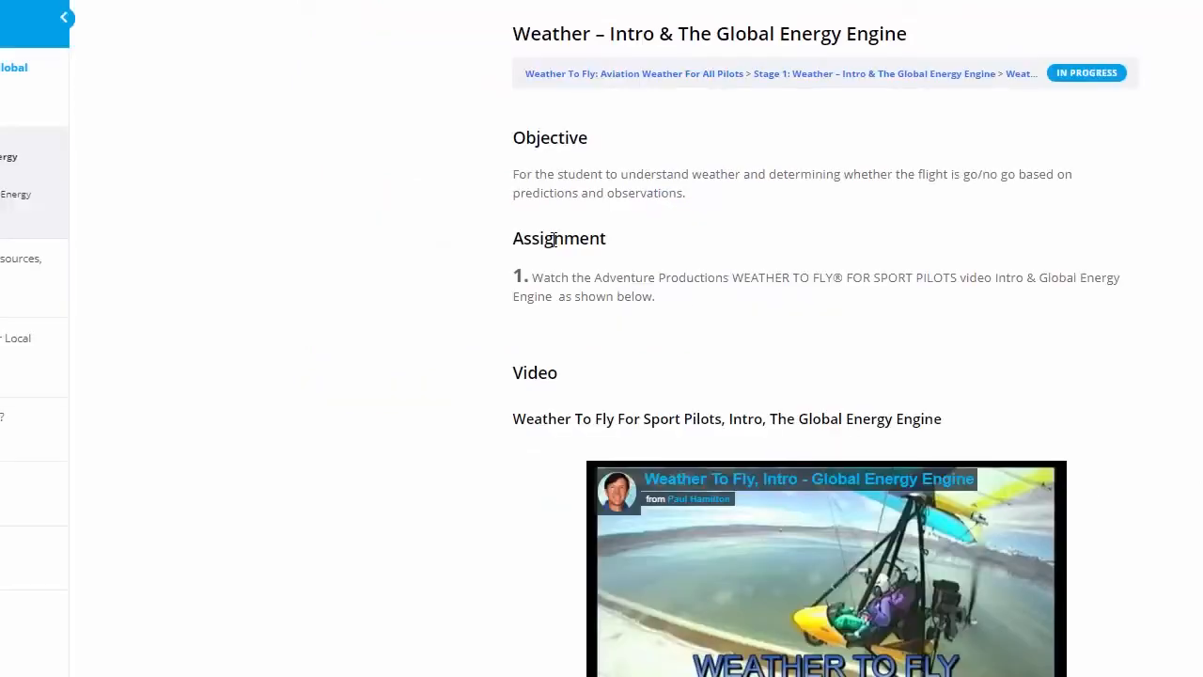
mouse_move(679, 275)
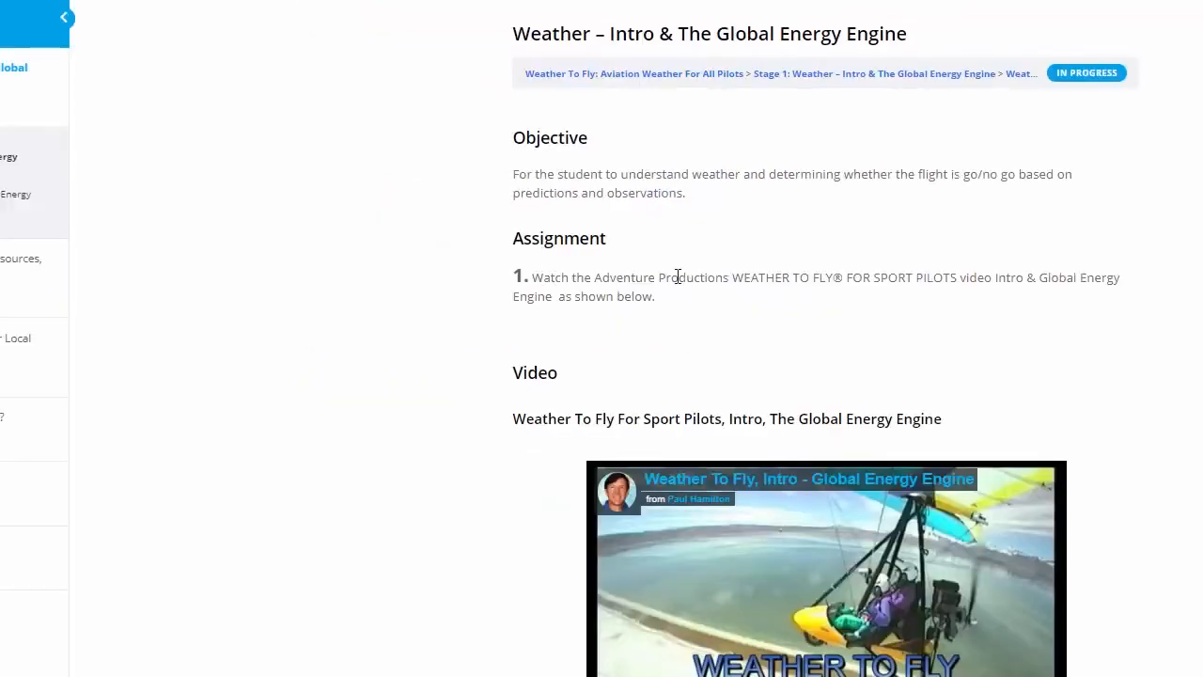
mouse_move(826, 284)
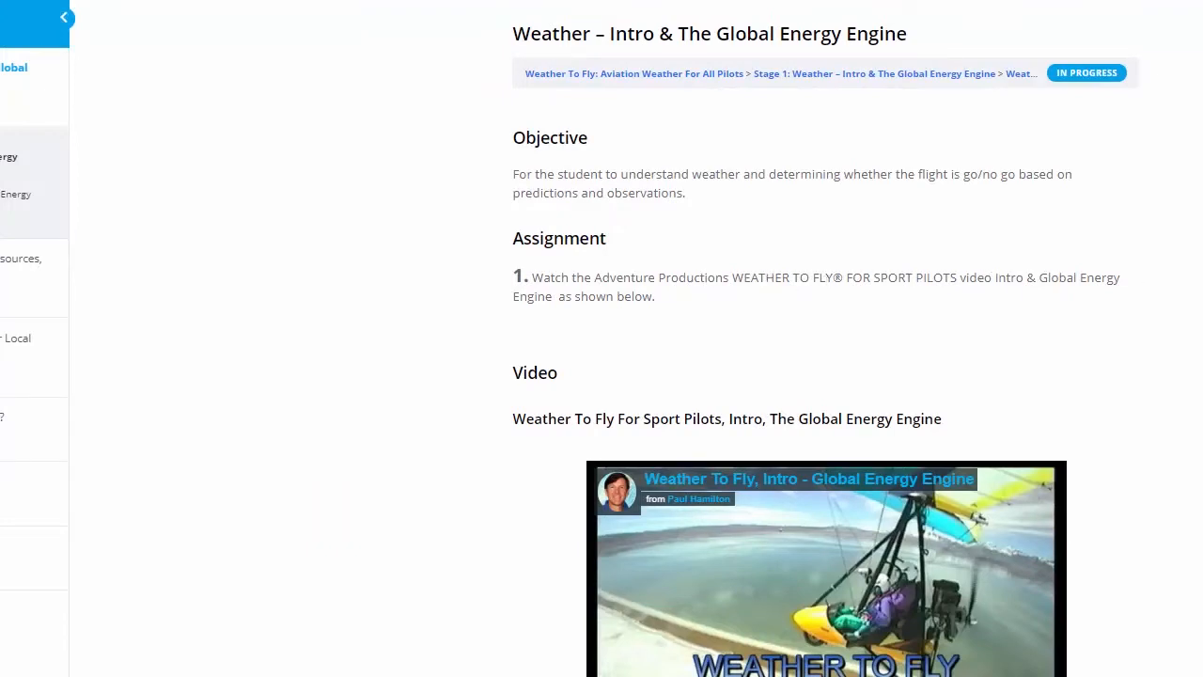
scroll(down, 3)
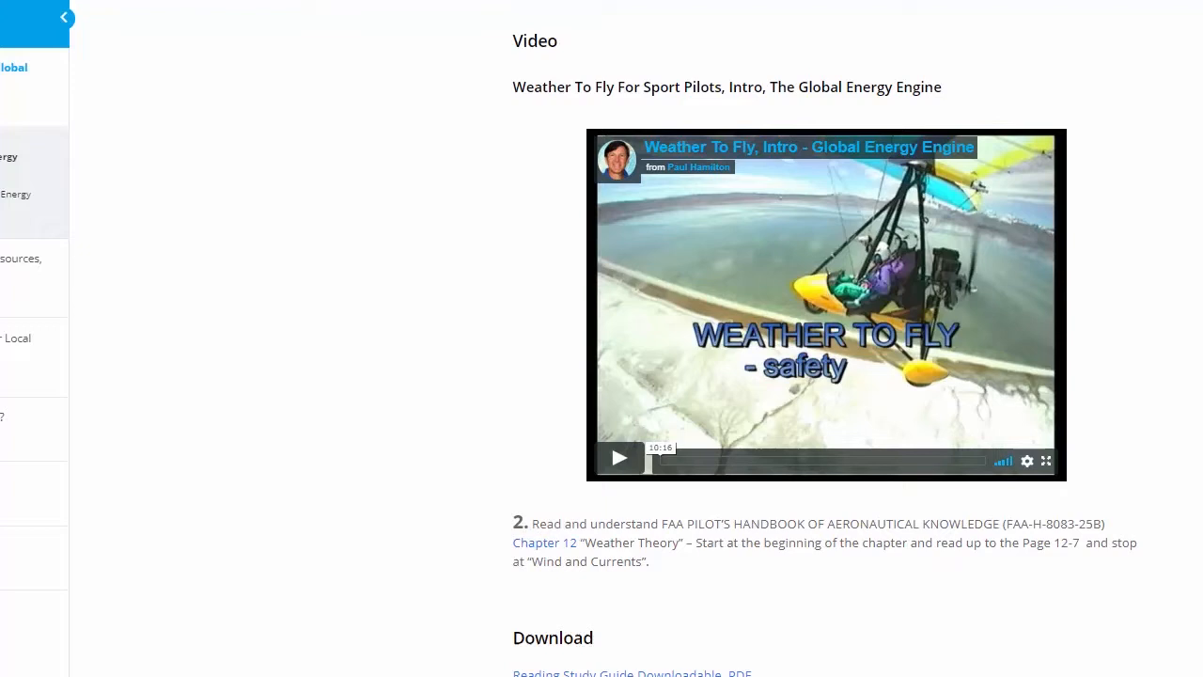
scroll(down, 3)
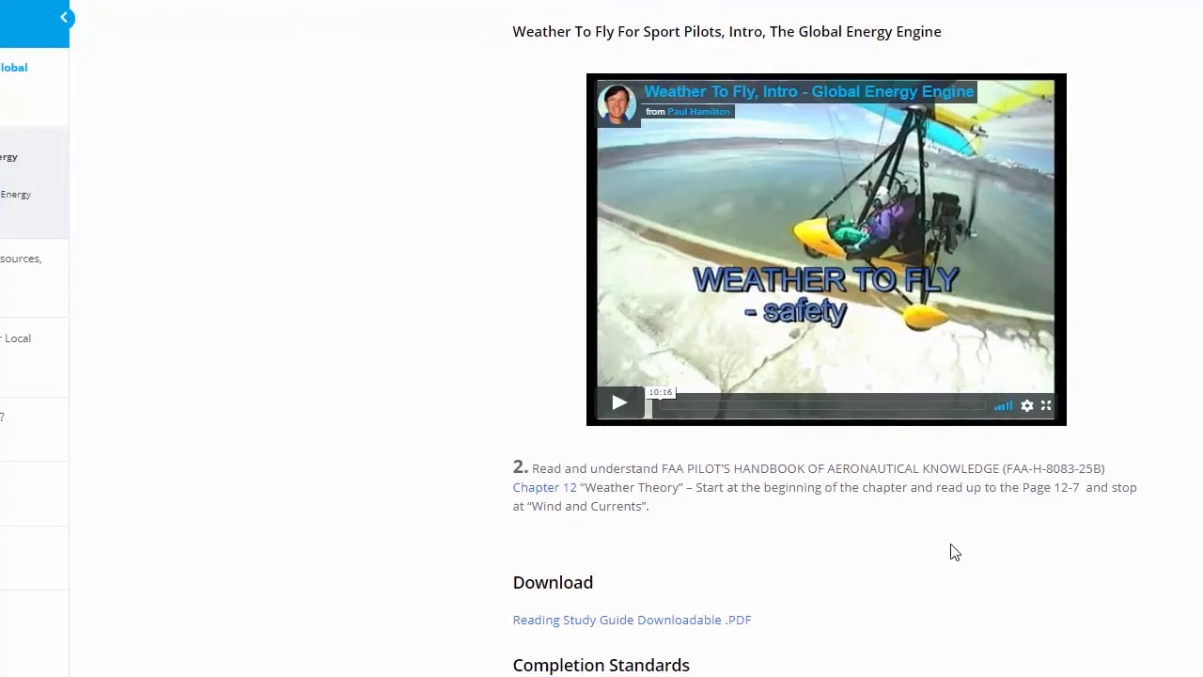
mouse_move(741, 263)
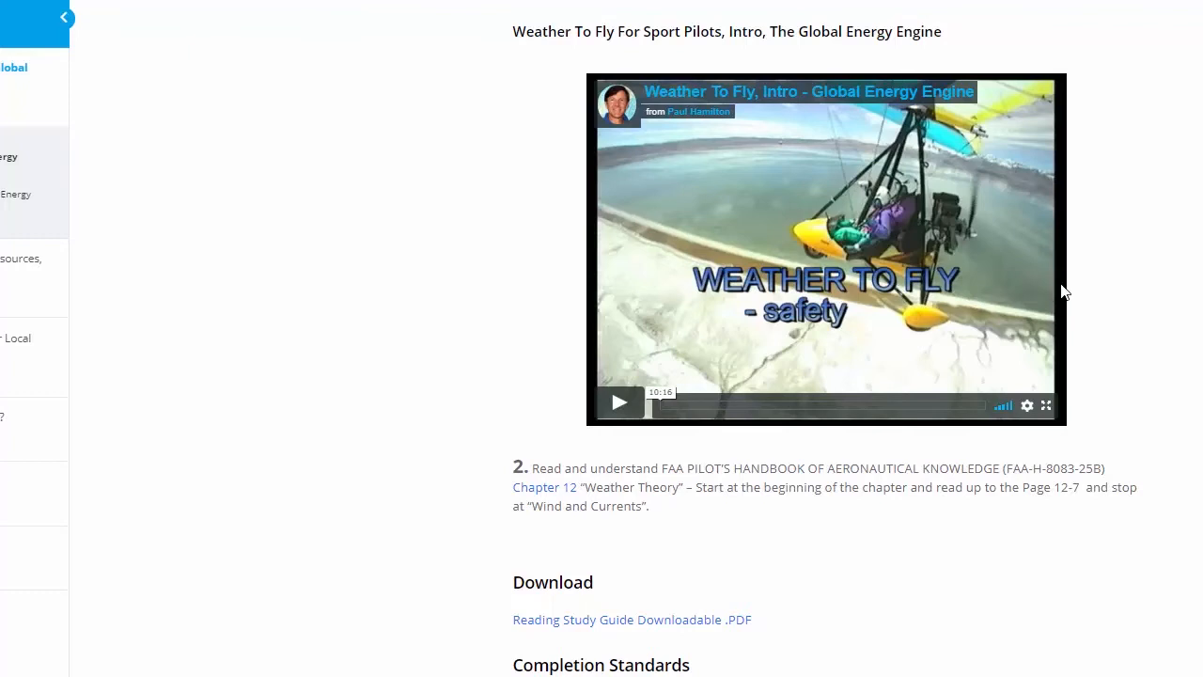
mouse_move(771, 489)
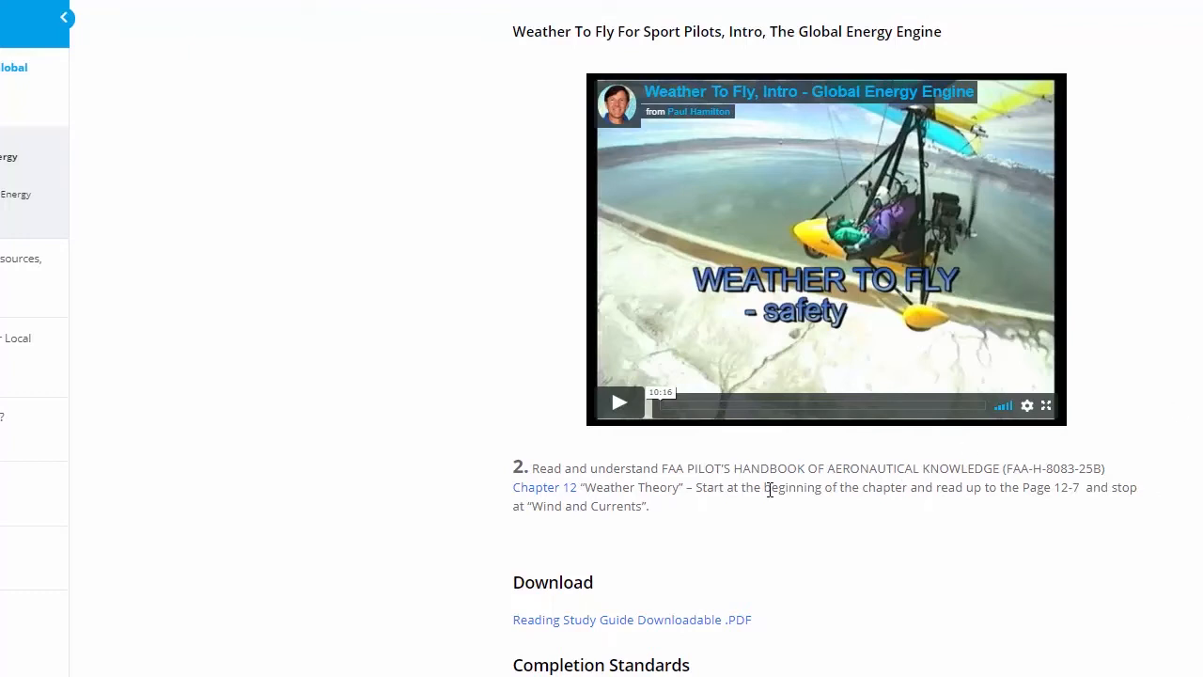
mouse_move(553, 492)
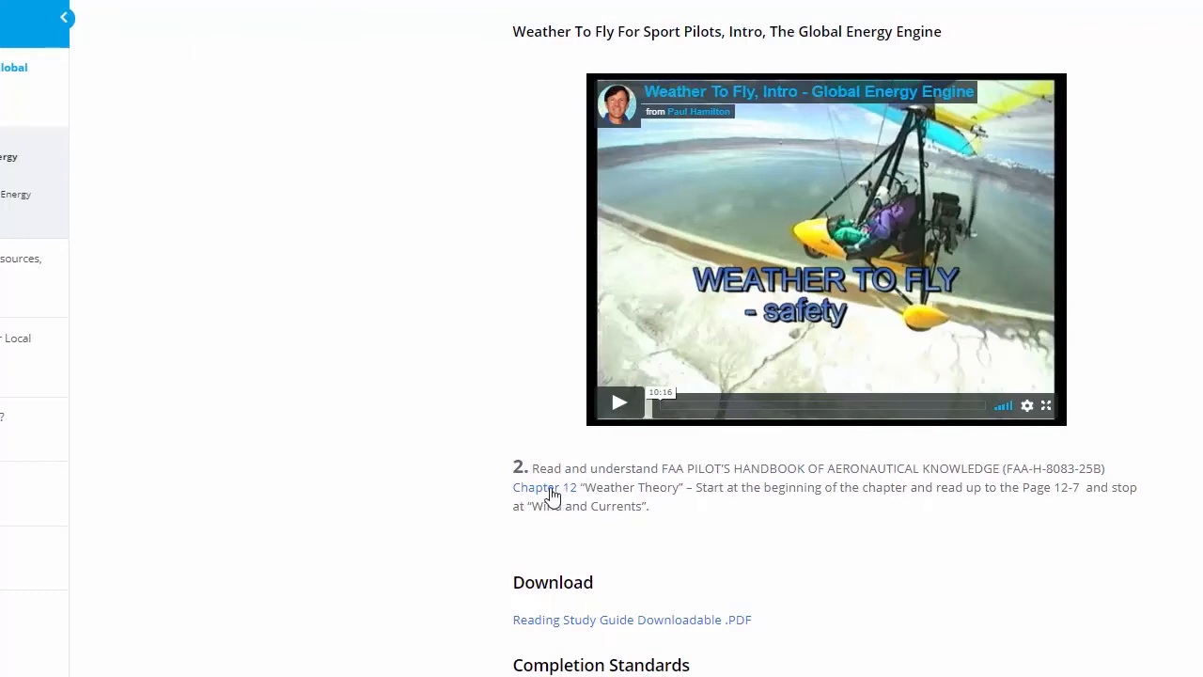
mouse_move(715, 472)
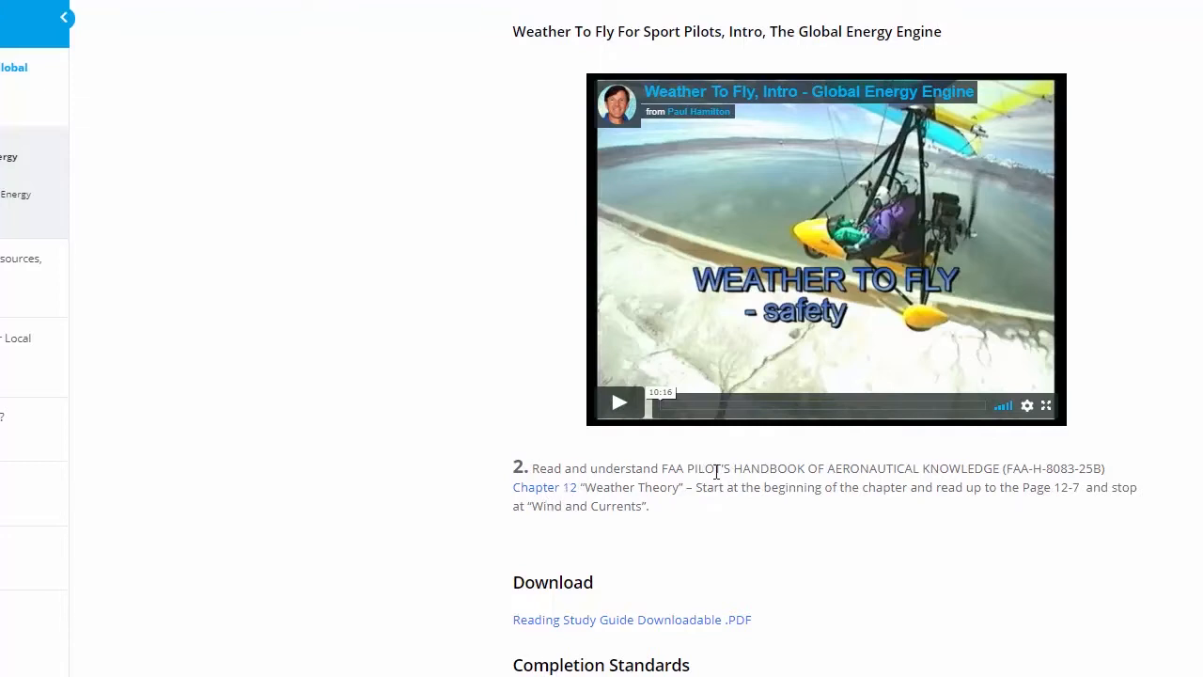
- Open the Chapter 12 Weather Theory PDF and skim toward page 12-4
click(543, 487)
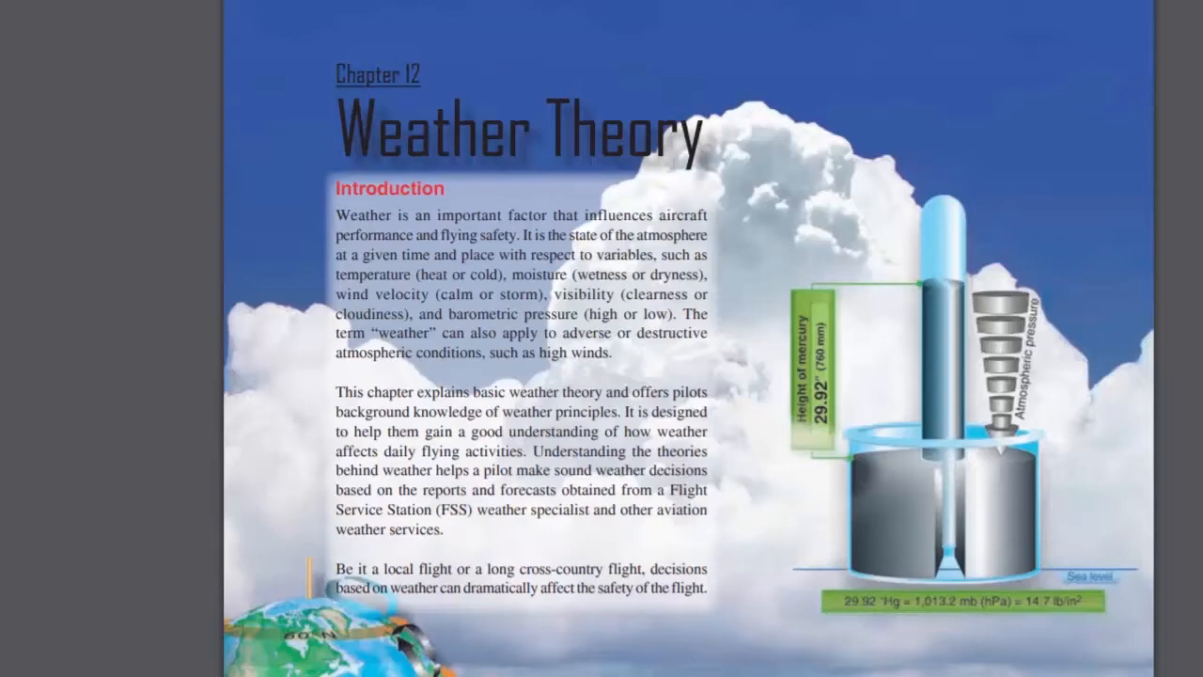
scroll(down, 3)
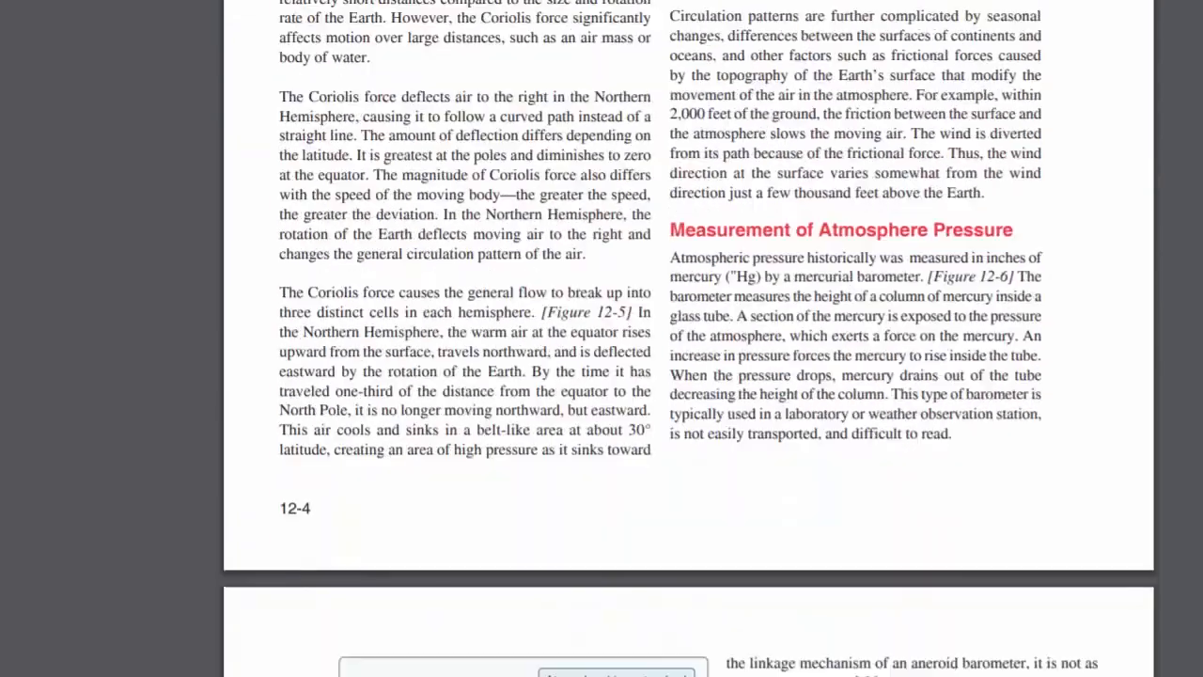
scroll(up, 3)
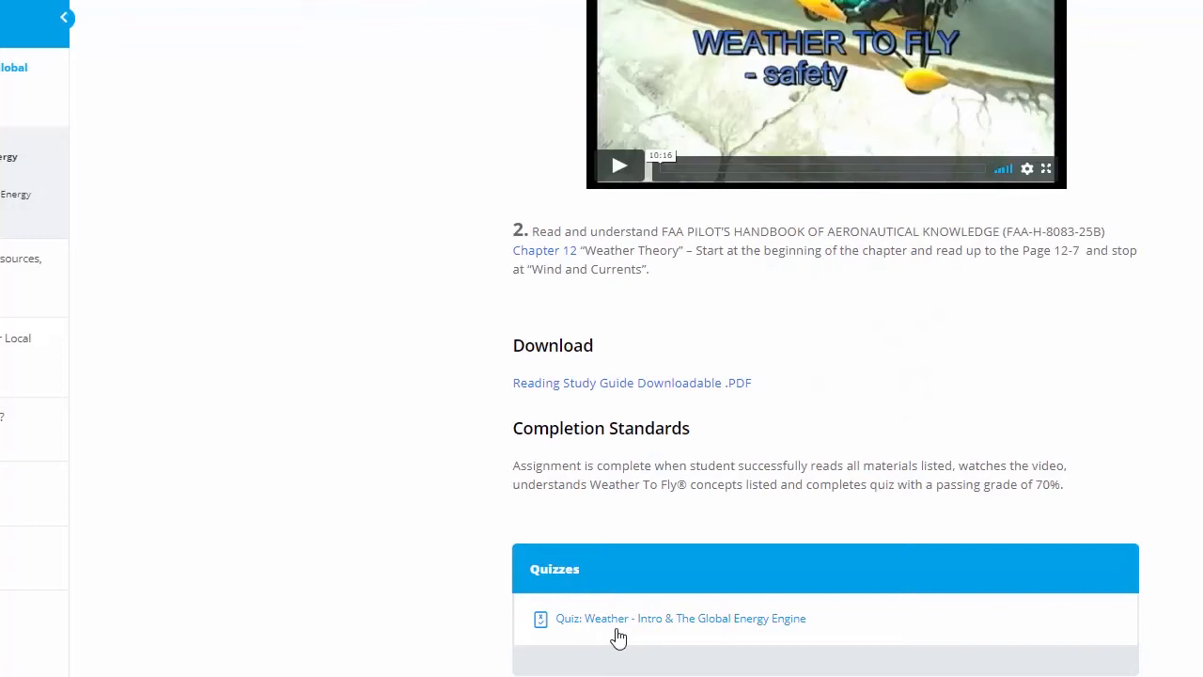
mouse_move(679, 628)
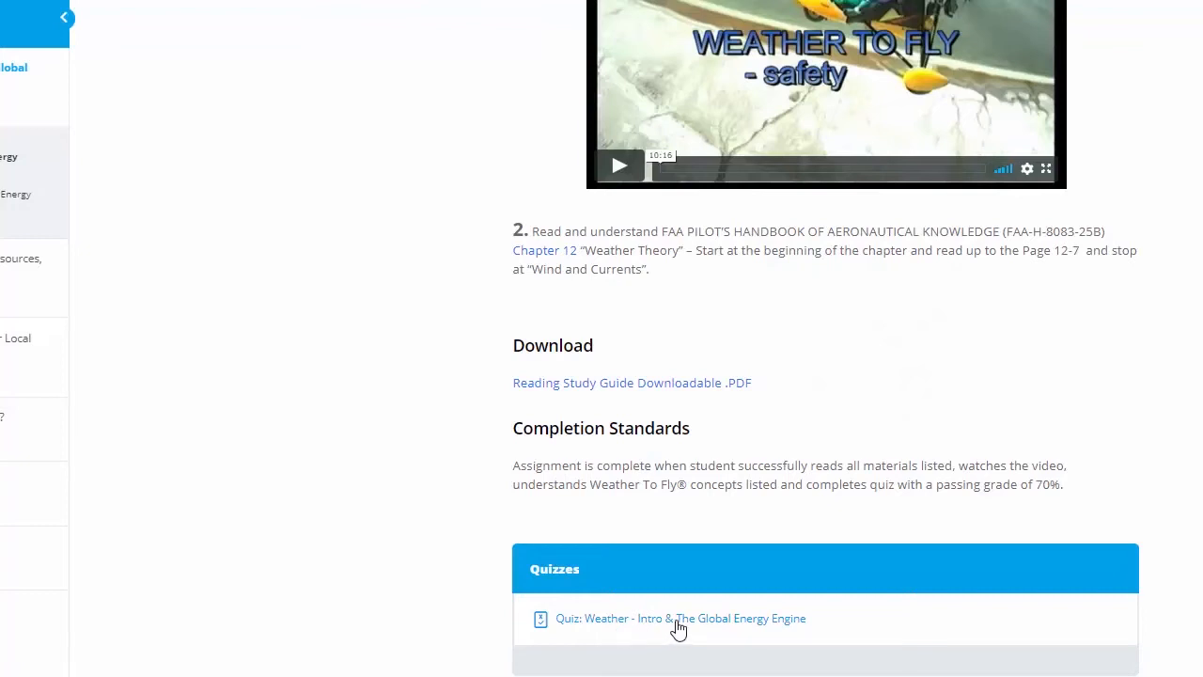
- Start the Stage 1 quiz and choose answer D for question 1
click(680, 616)
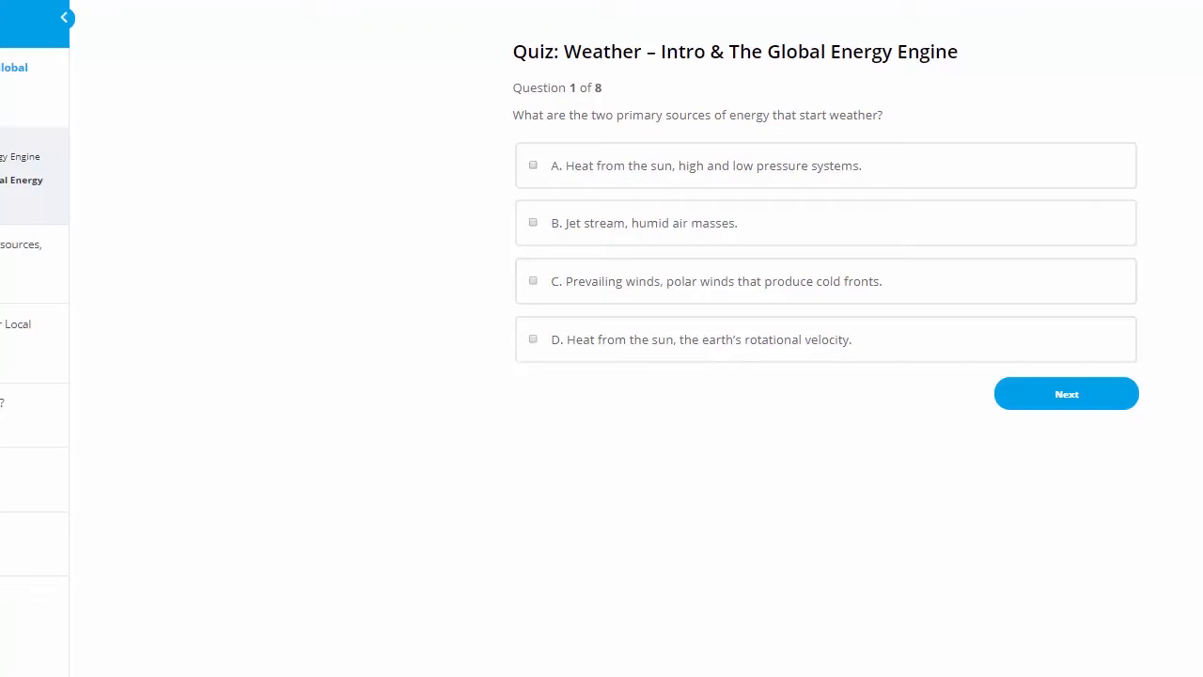
mouse_move(496, 136)
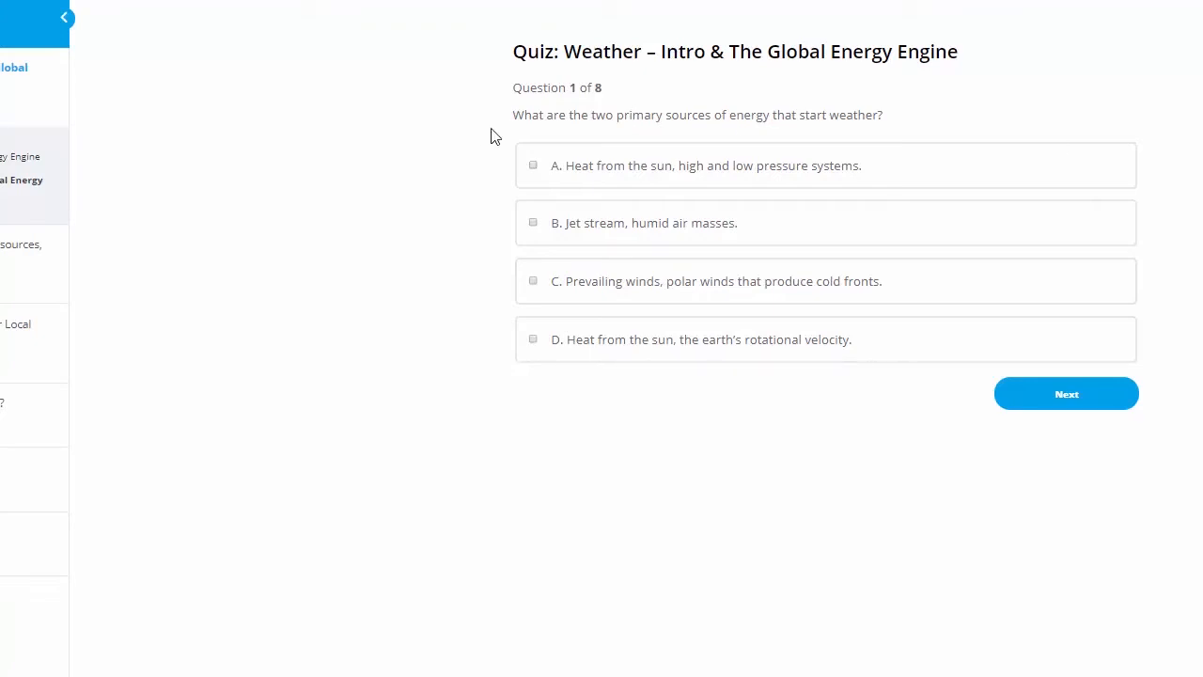
mouse_move(685, 166)
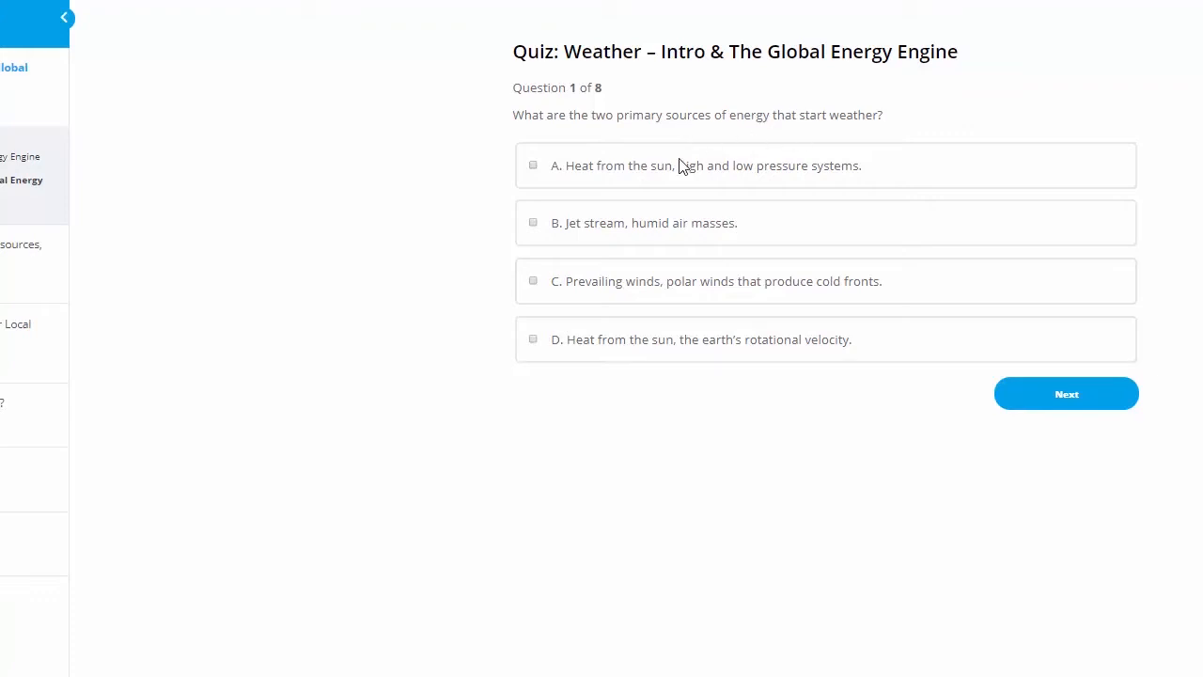
mouse_move(872, 178)
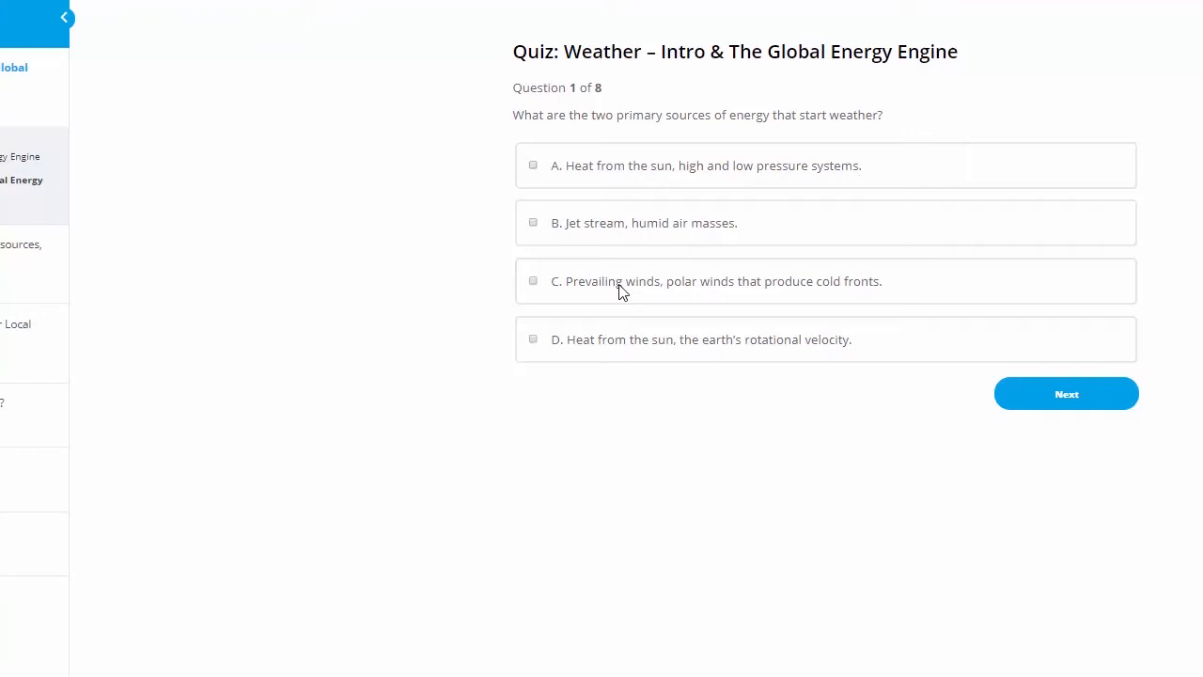
mouse_move(628, 352)
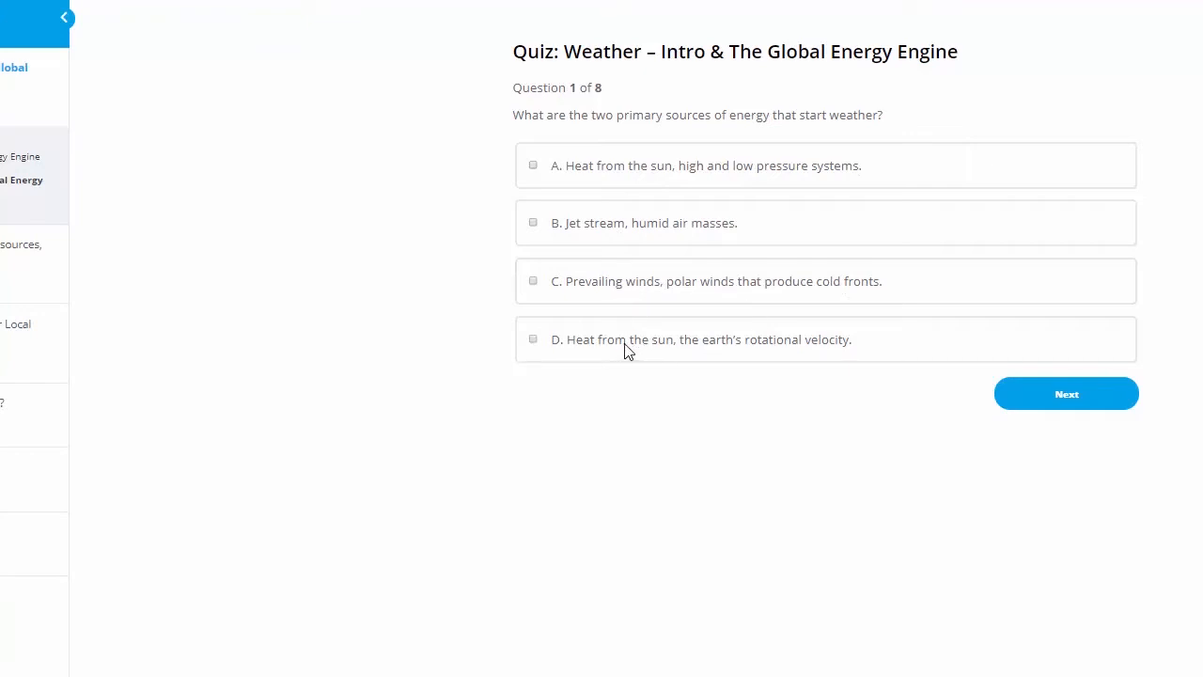
mouse_move(534, 351)
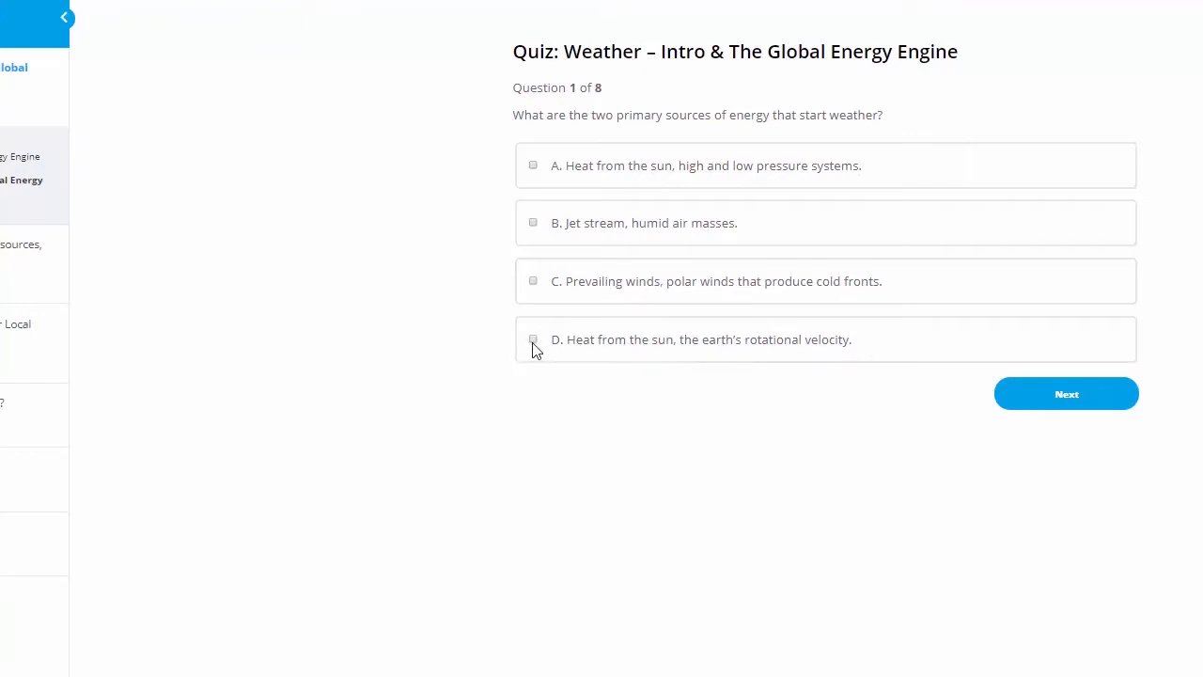
click(534, 339)
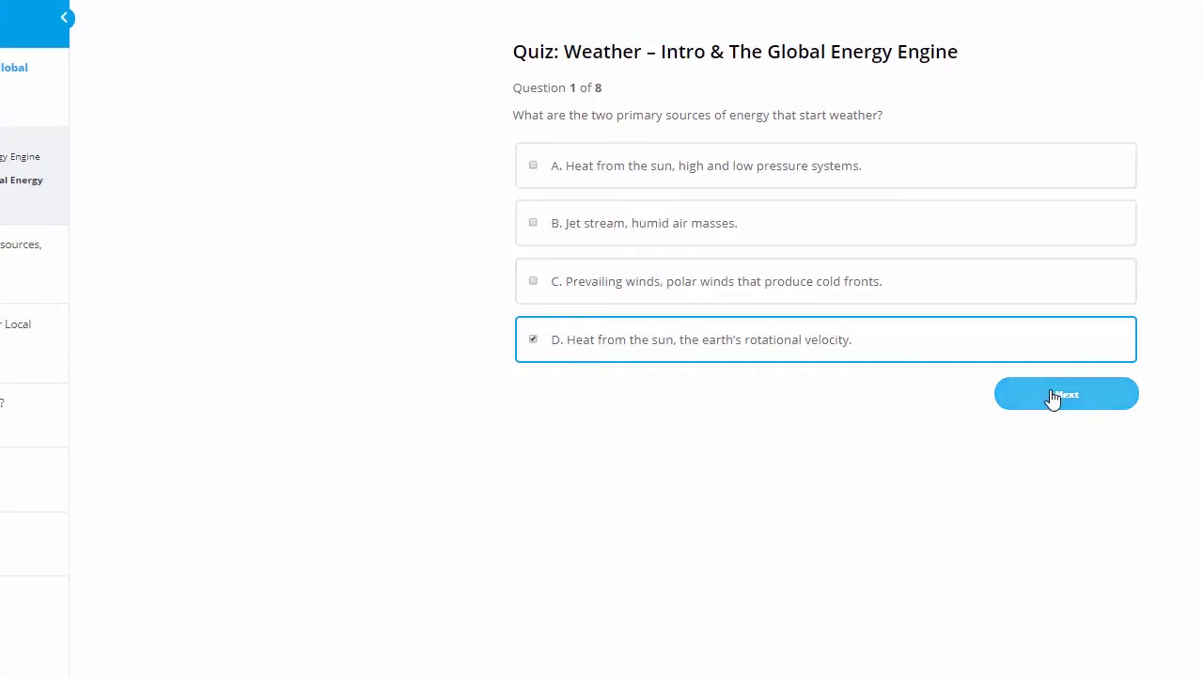
- Answer question 2 with Temperature and question 8 with The atmosphere
click(1067, 395)
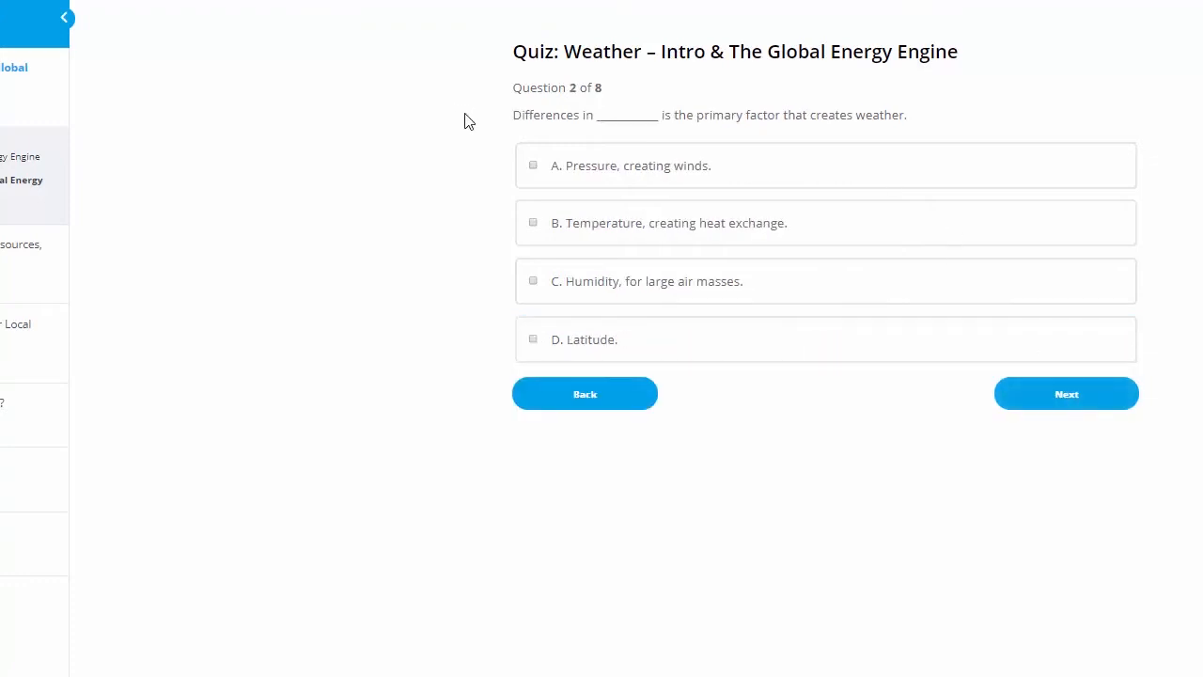
mouse_move(624, 116)
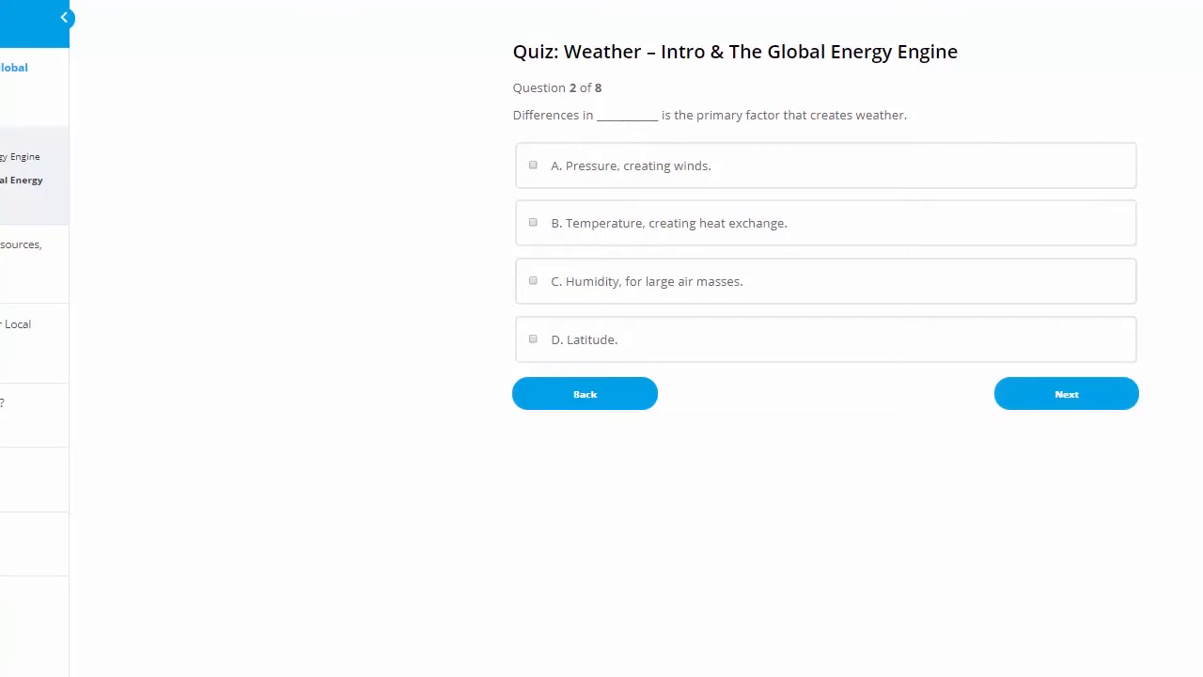
mouse_move(482, 233)
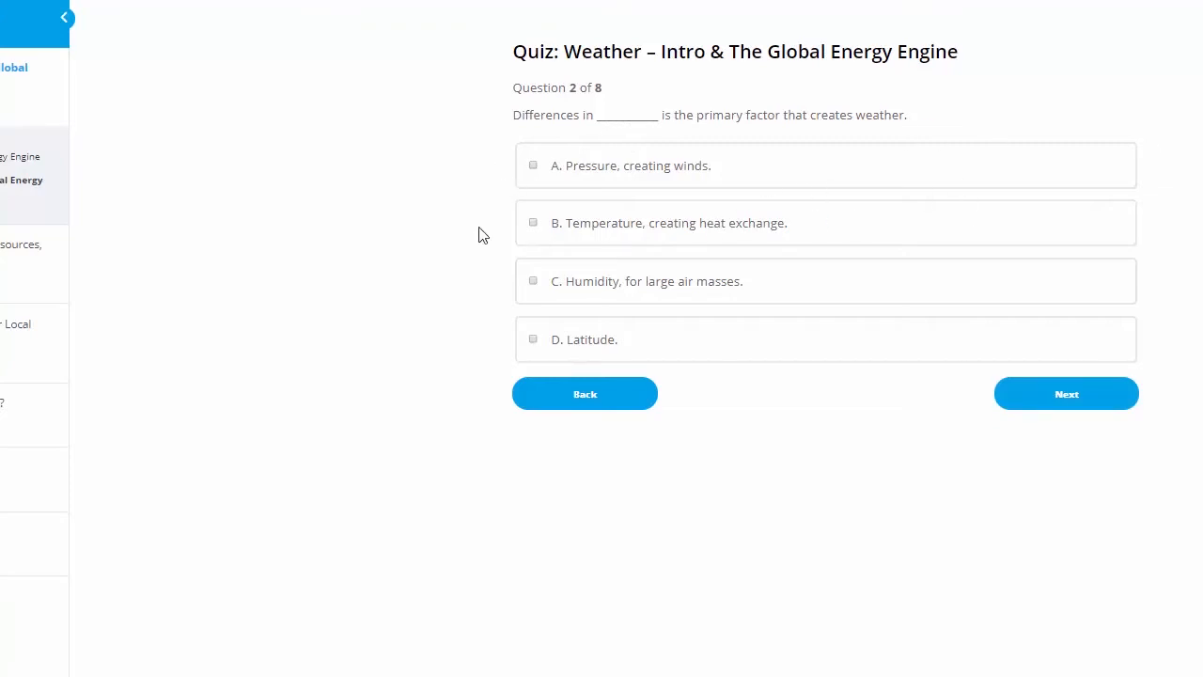
mouse_move(538, 229)
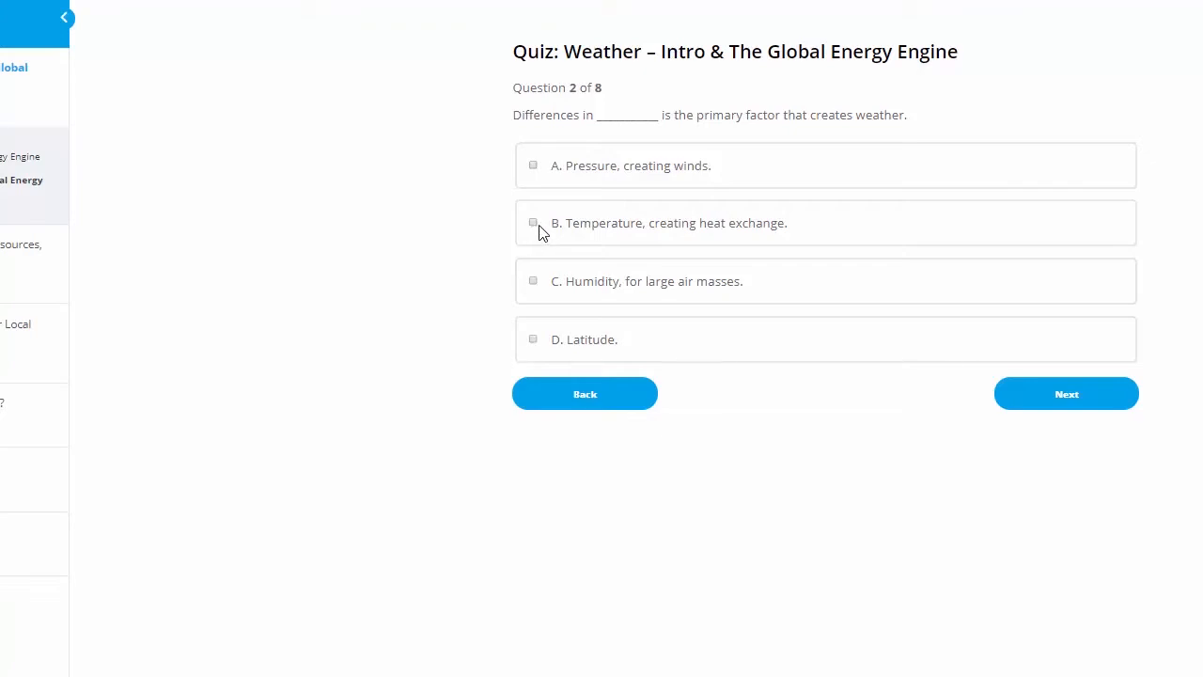
click(534, 222)
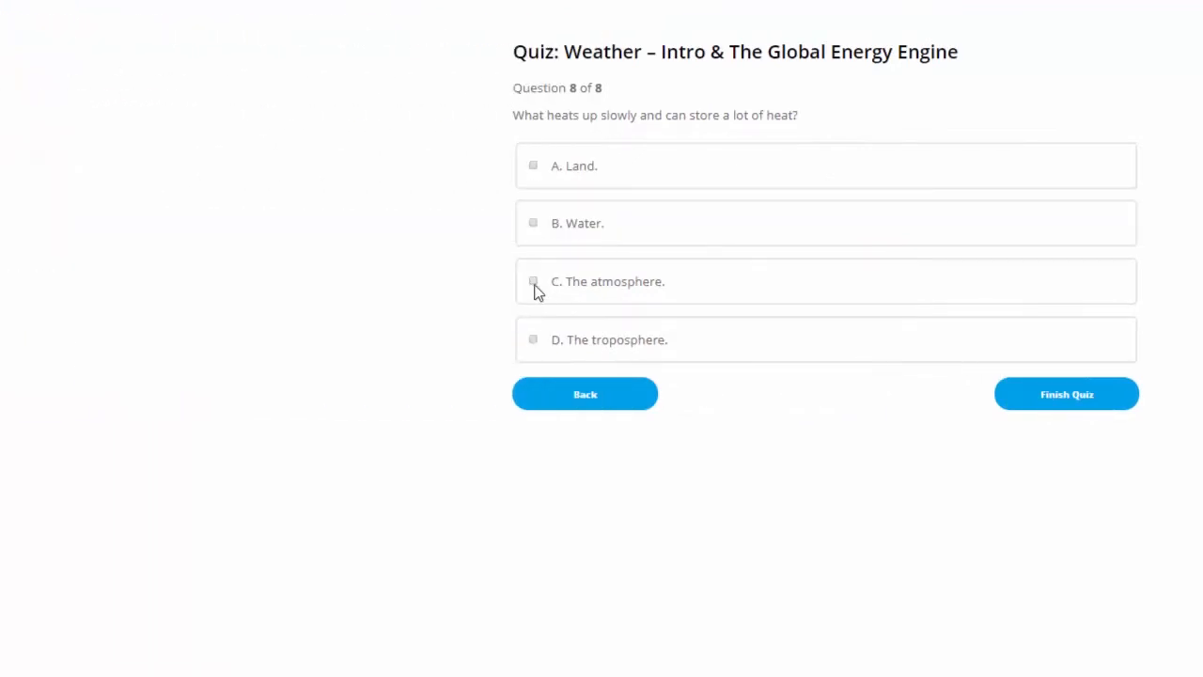
click(534, 282)
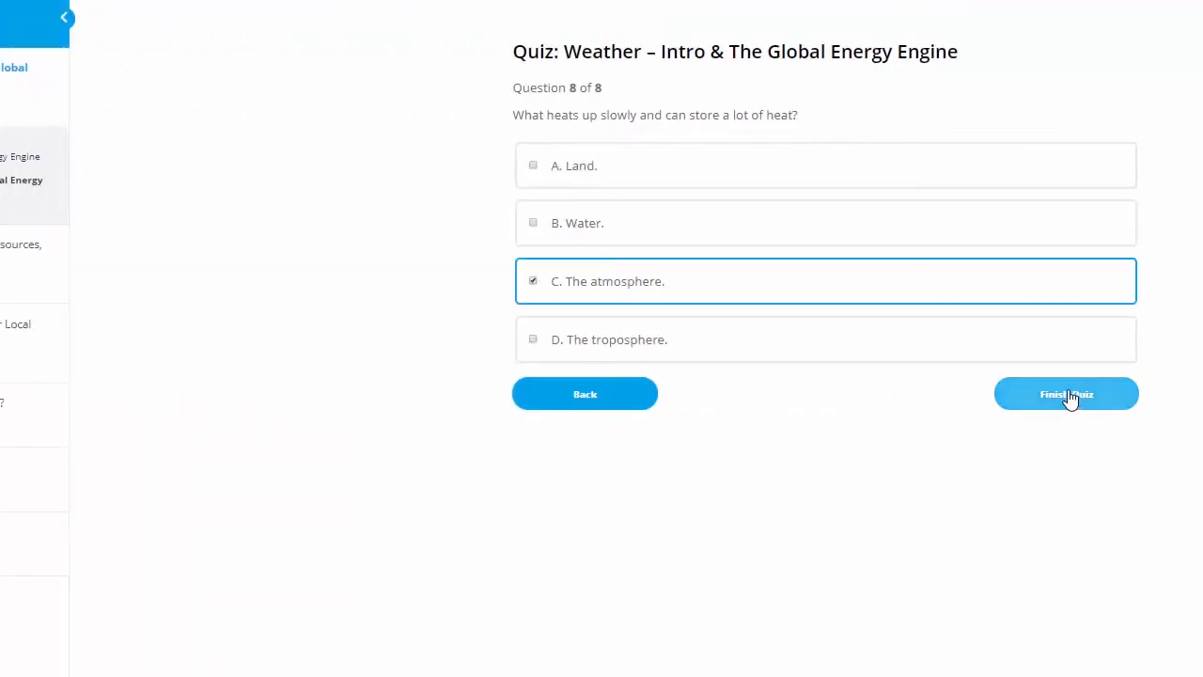
- Submit the quiz for a 6 of 8 score and scroll through the graded answers
click(1066, 393)
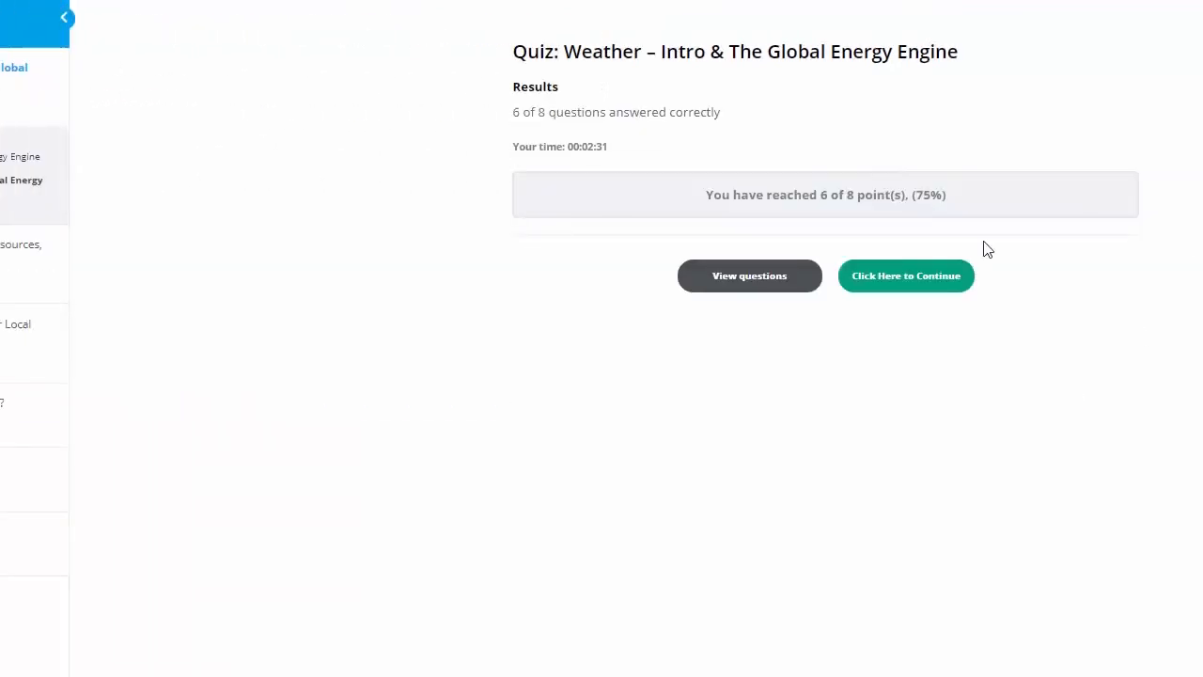
mouse_move(978, 199)
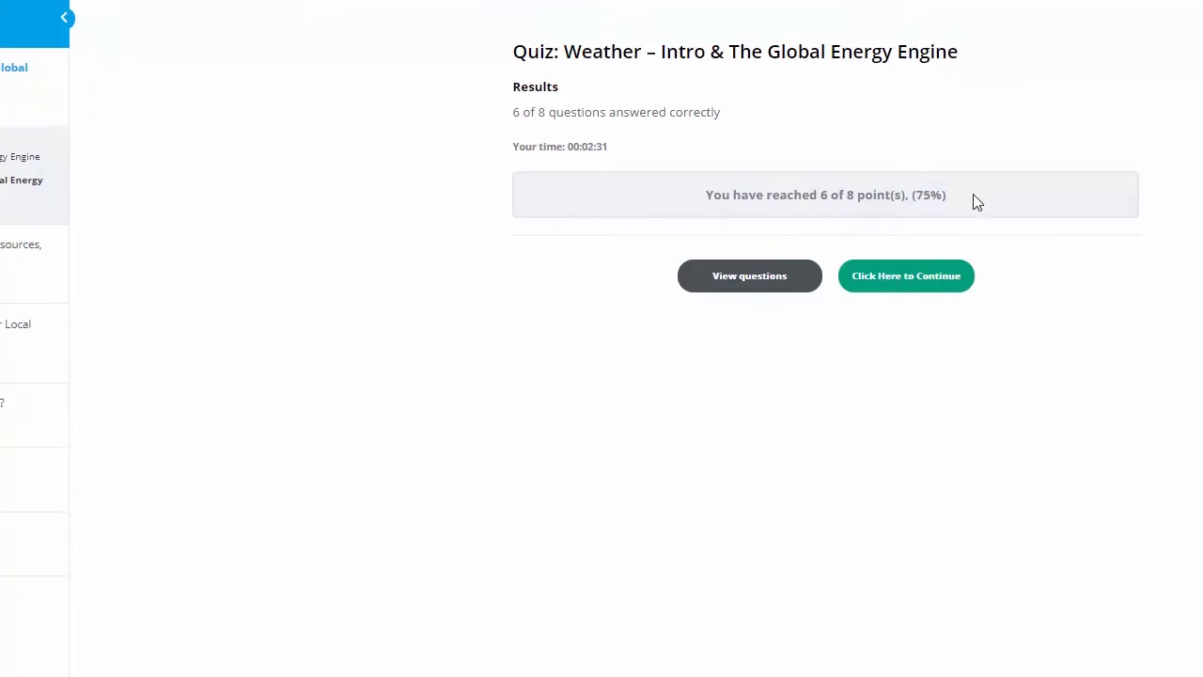
mouse_move(931, 327)
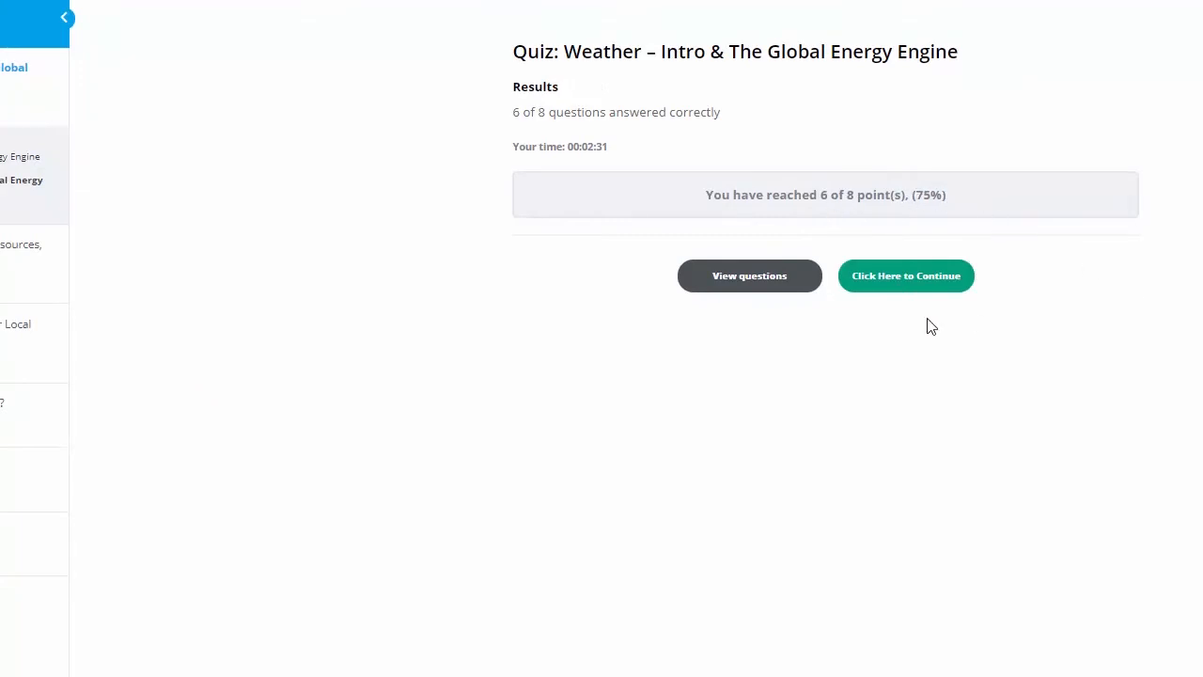
click(748, 275)
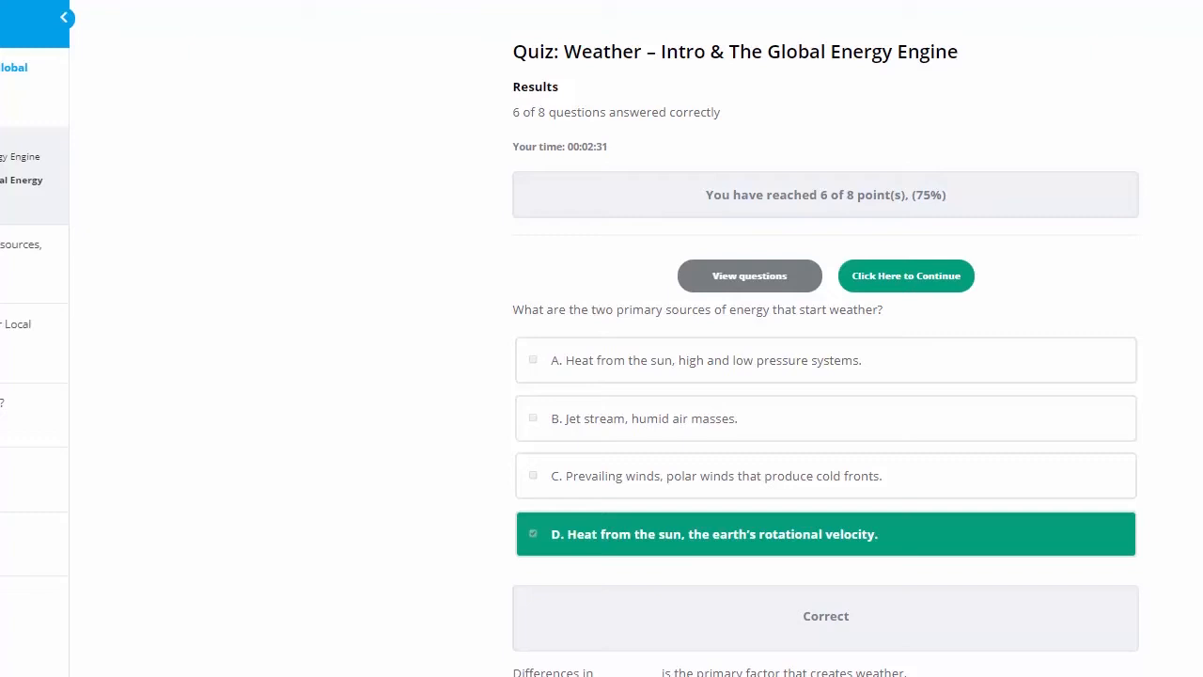
scroll(down, 3)
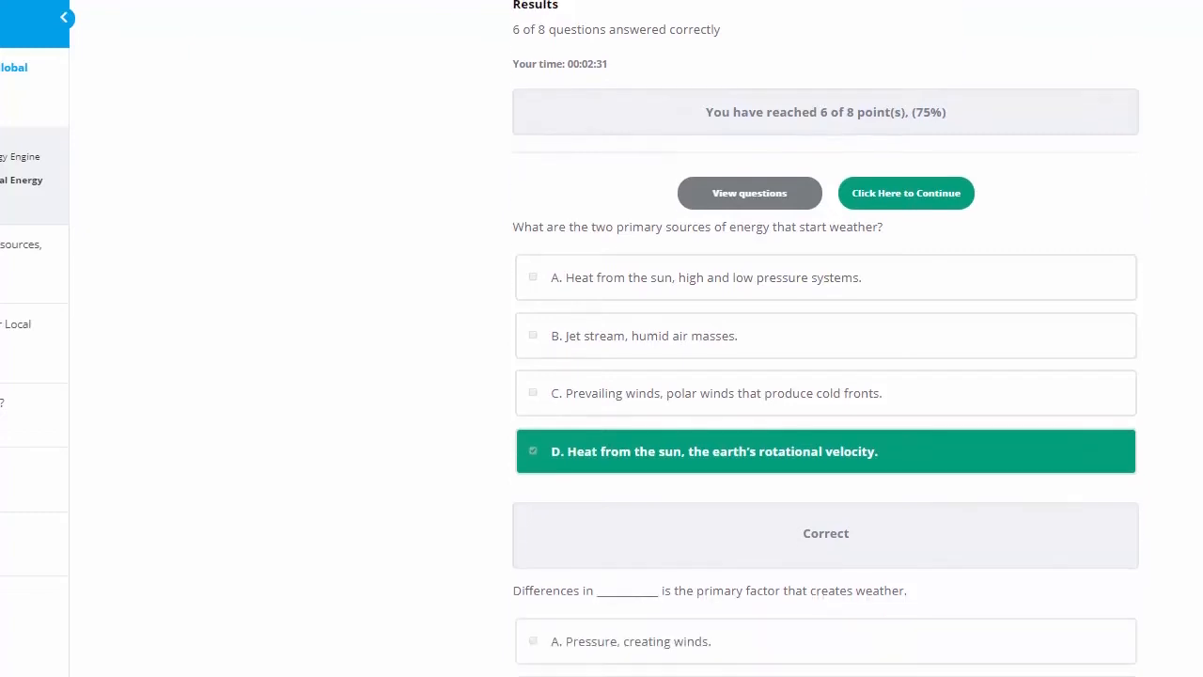
scroll(down, 3)
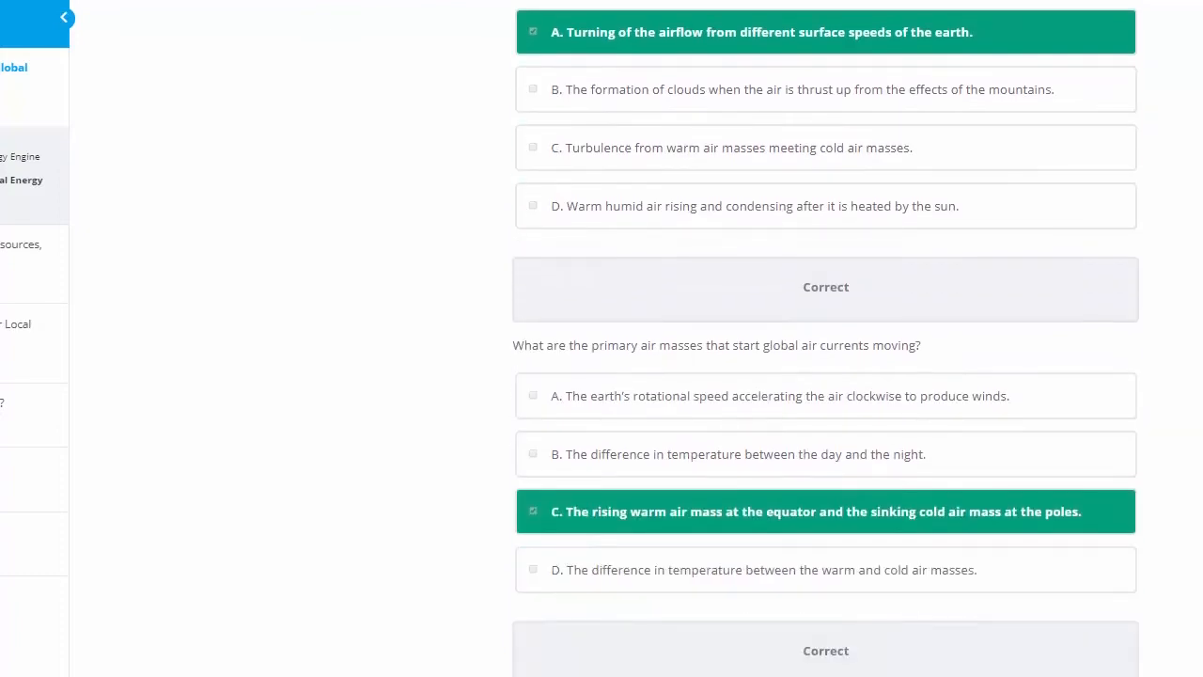
scroll(down, 3)
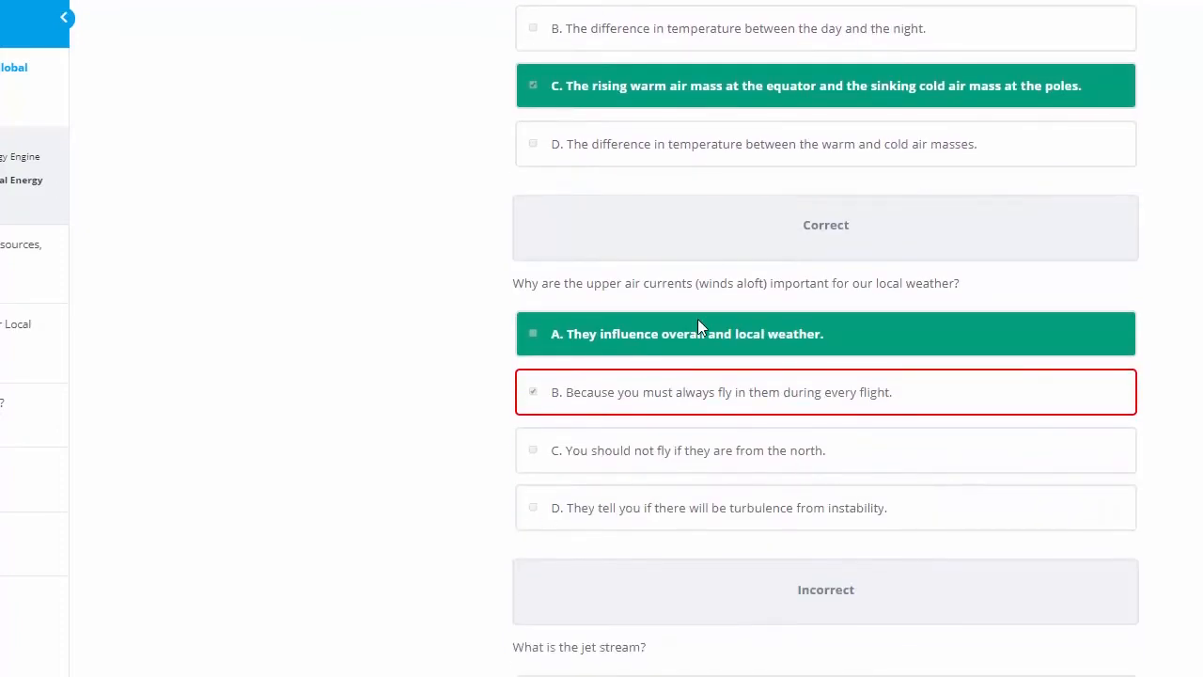
mouse_move(590, 291)
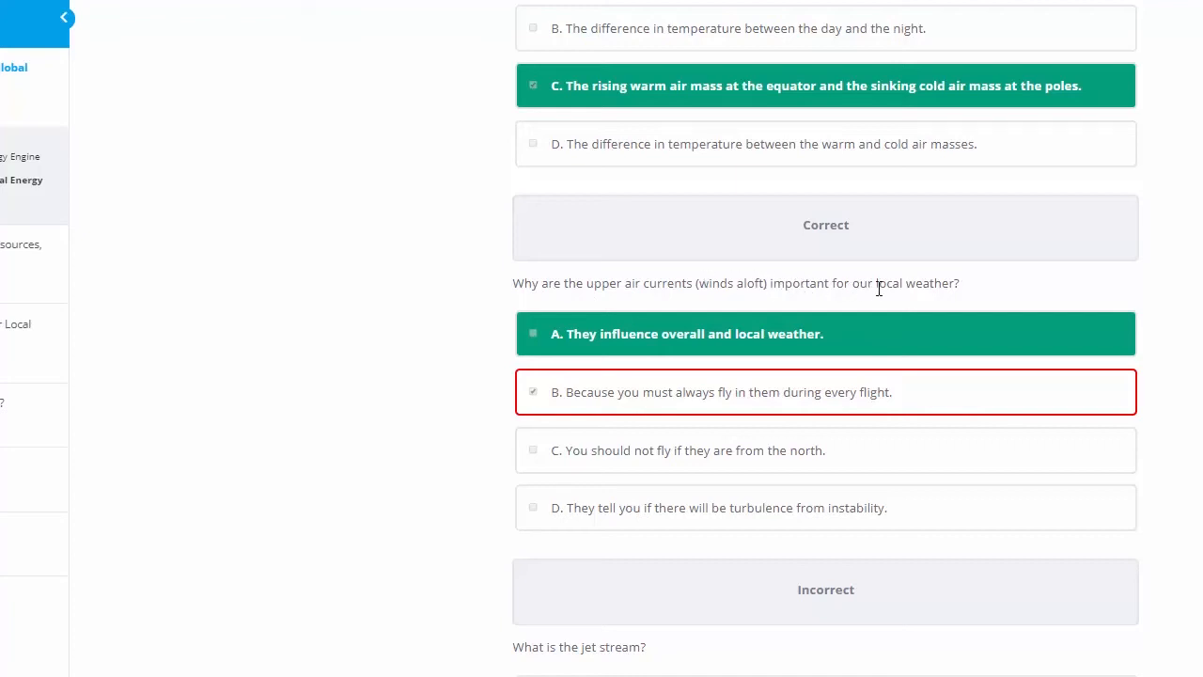
mouse_move(576, 402)
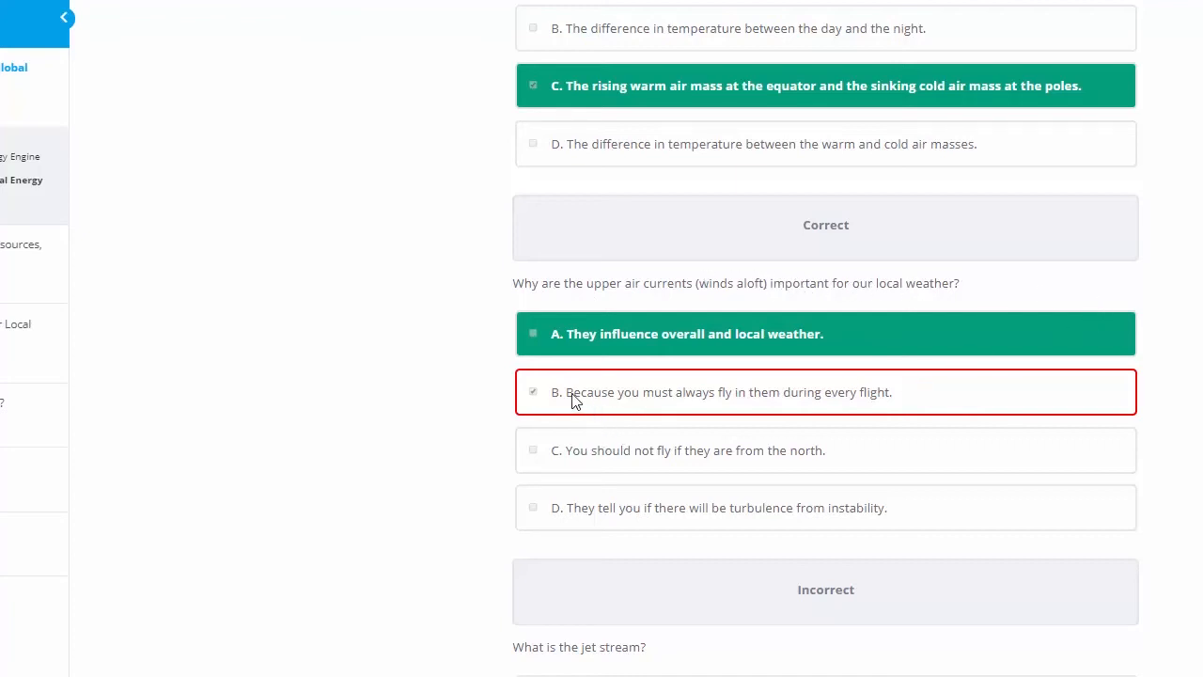
mouse_move(818, 395)
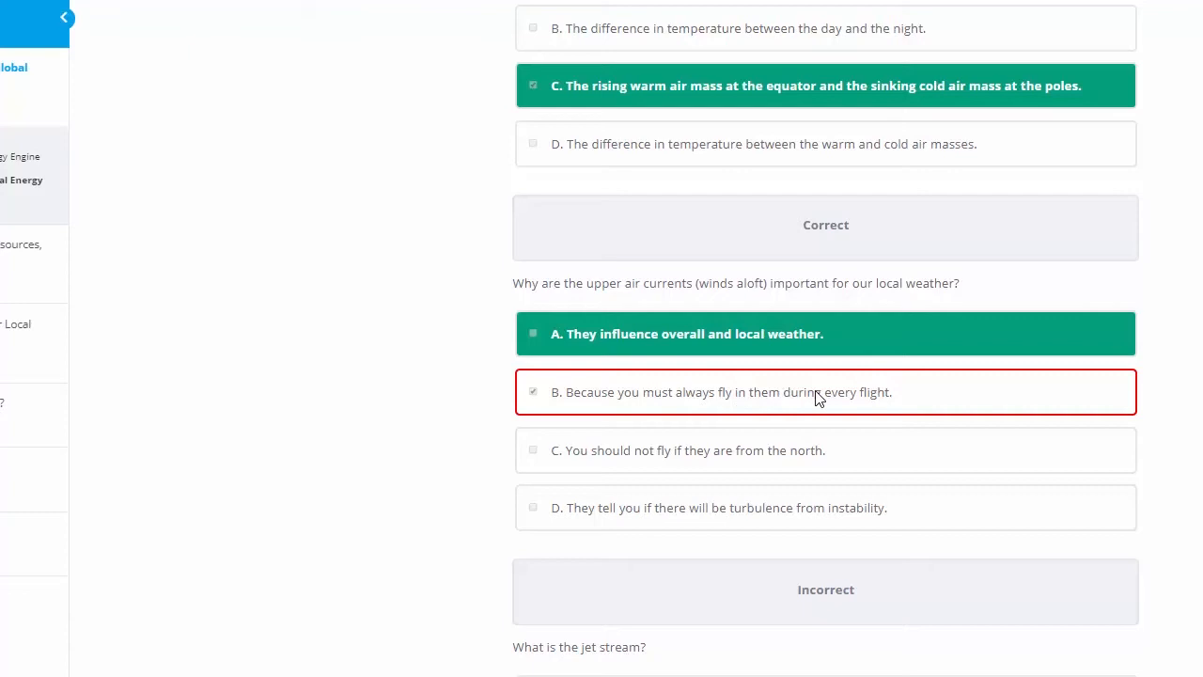
mouse_move(658, 339)
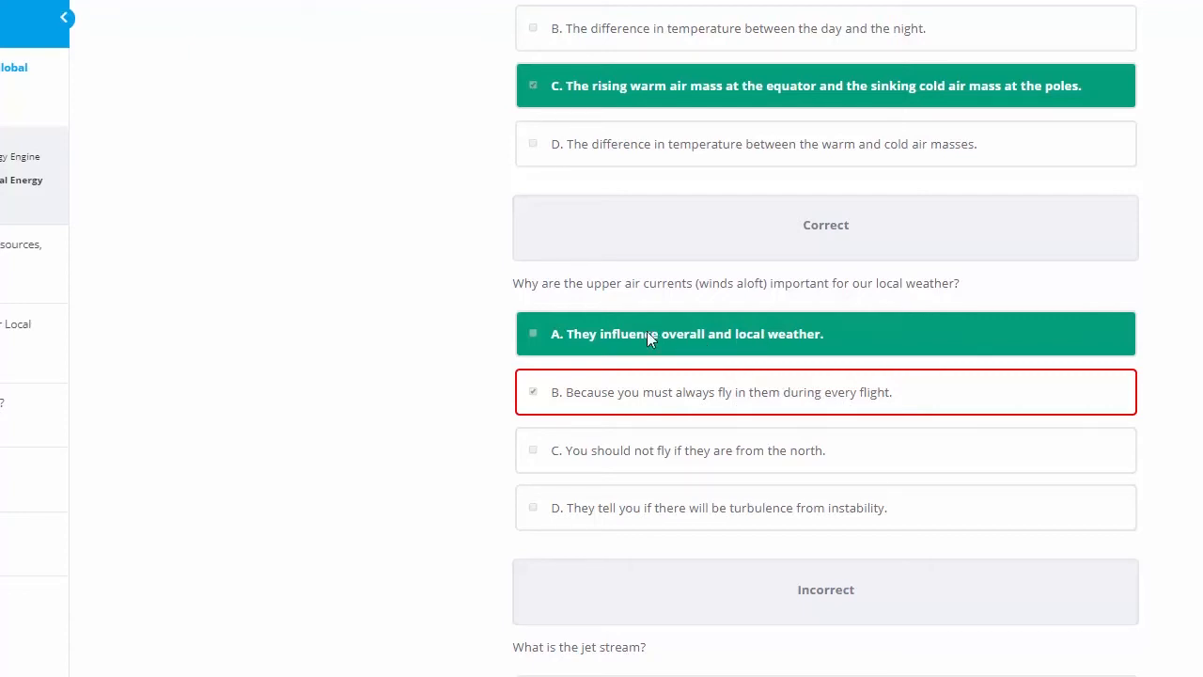
mouse_move(649, 342)
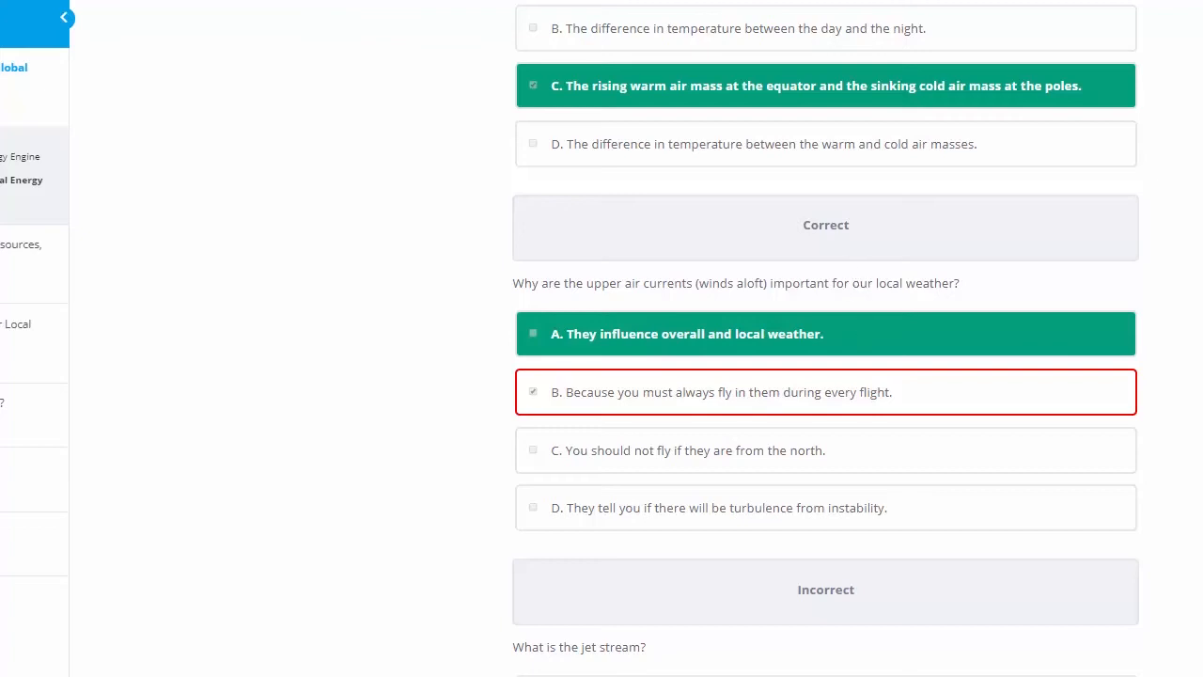
scroll(down, 3)
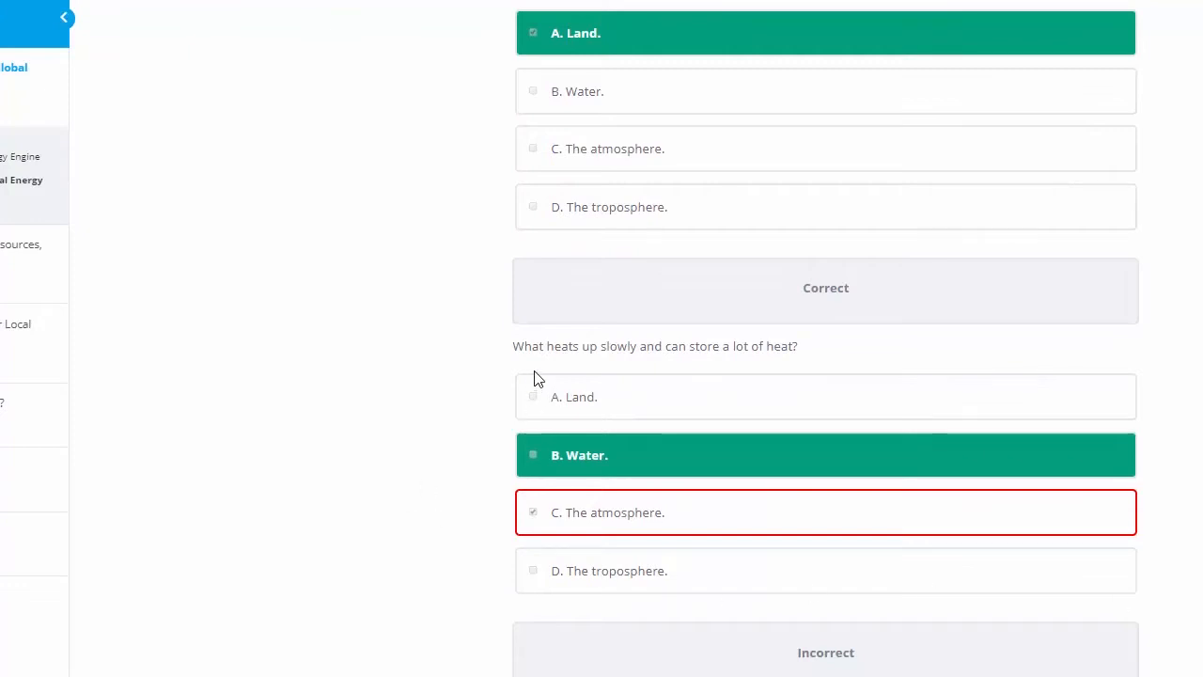
mouse_move(733, 353)
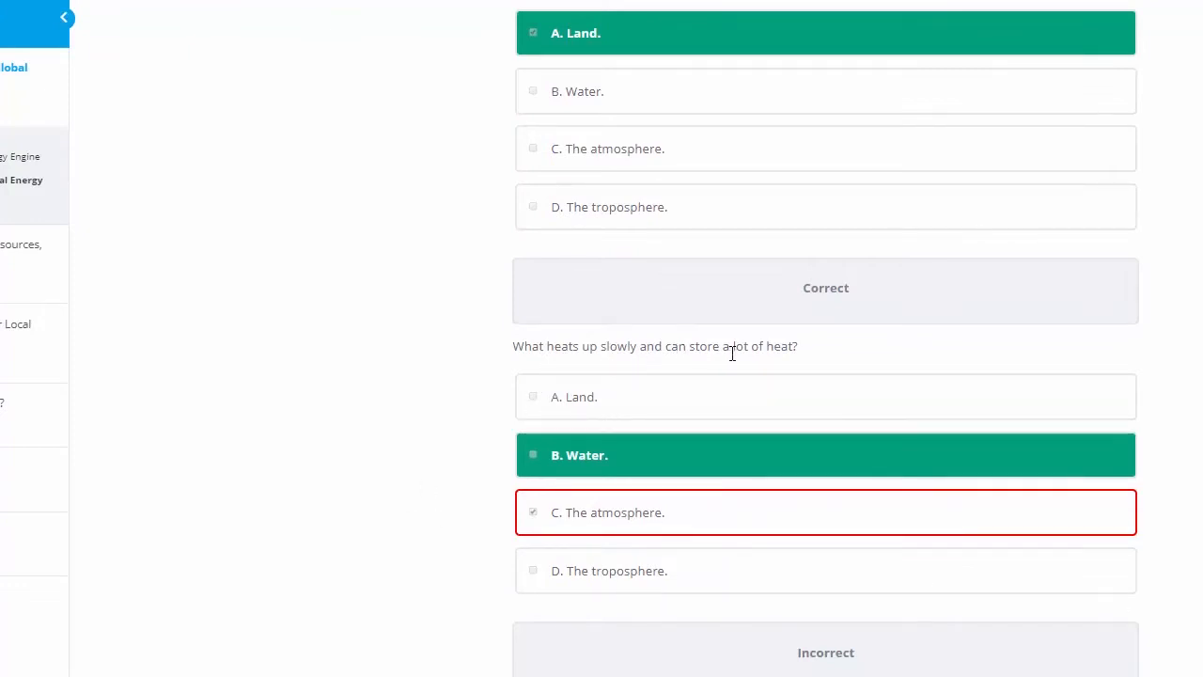
mouse_move(568, 460)
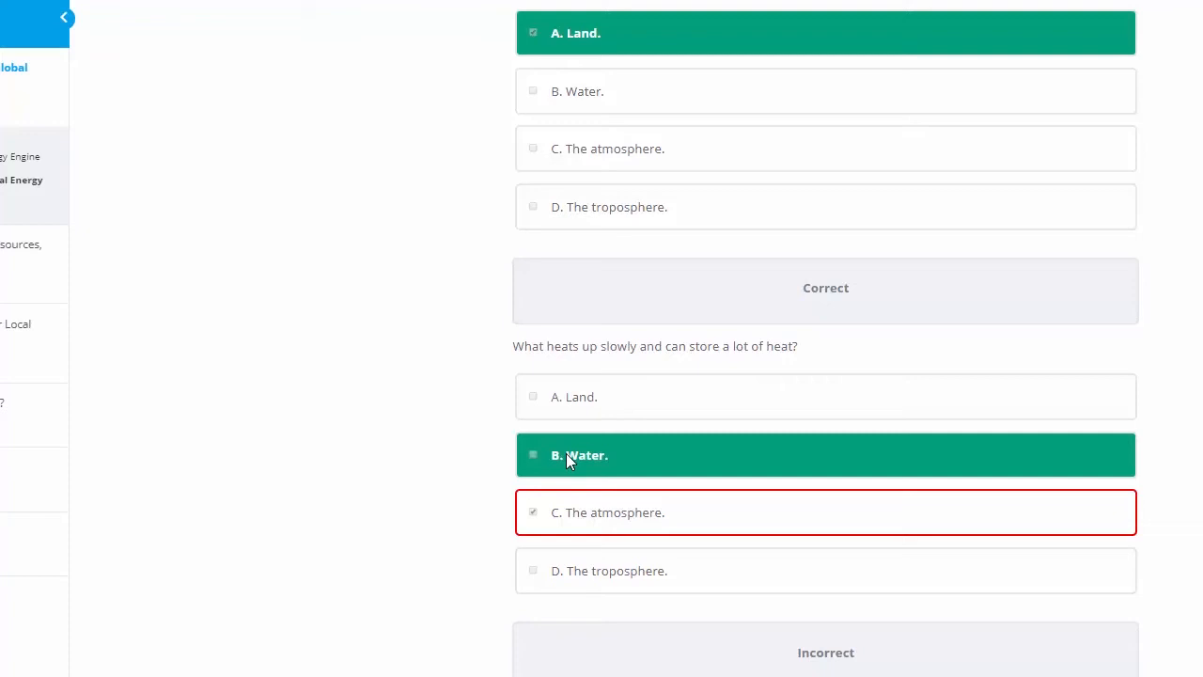
mouse_move(598, 515)
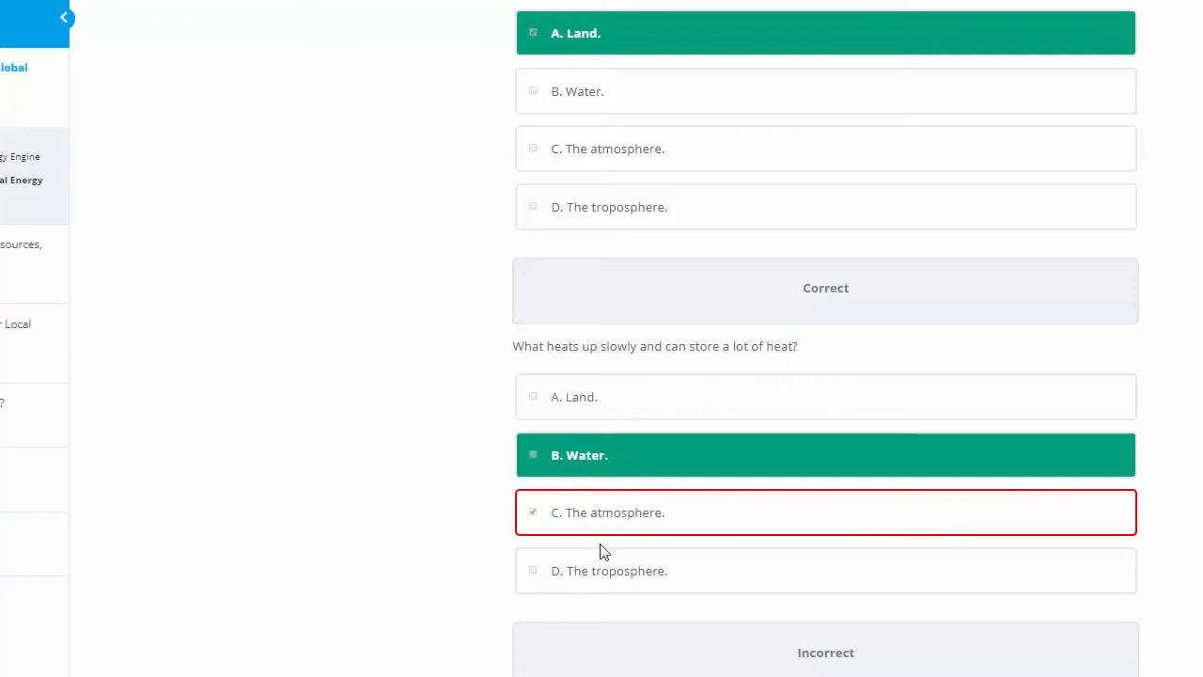
mouse_move(534, 418)
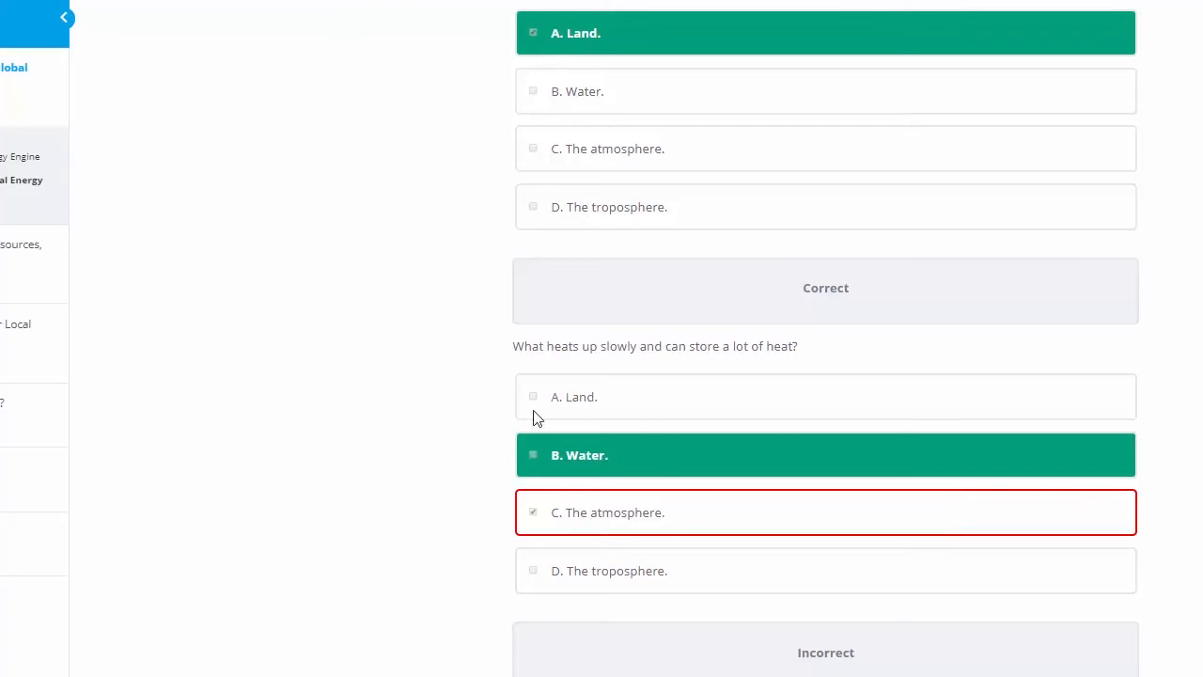
mouse_move(628, 466)
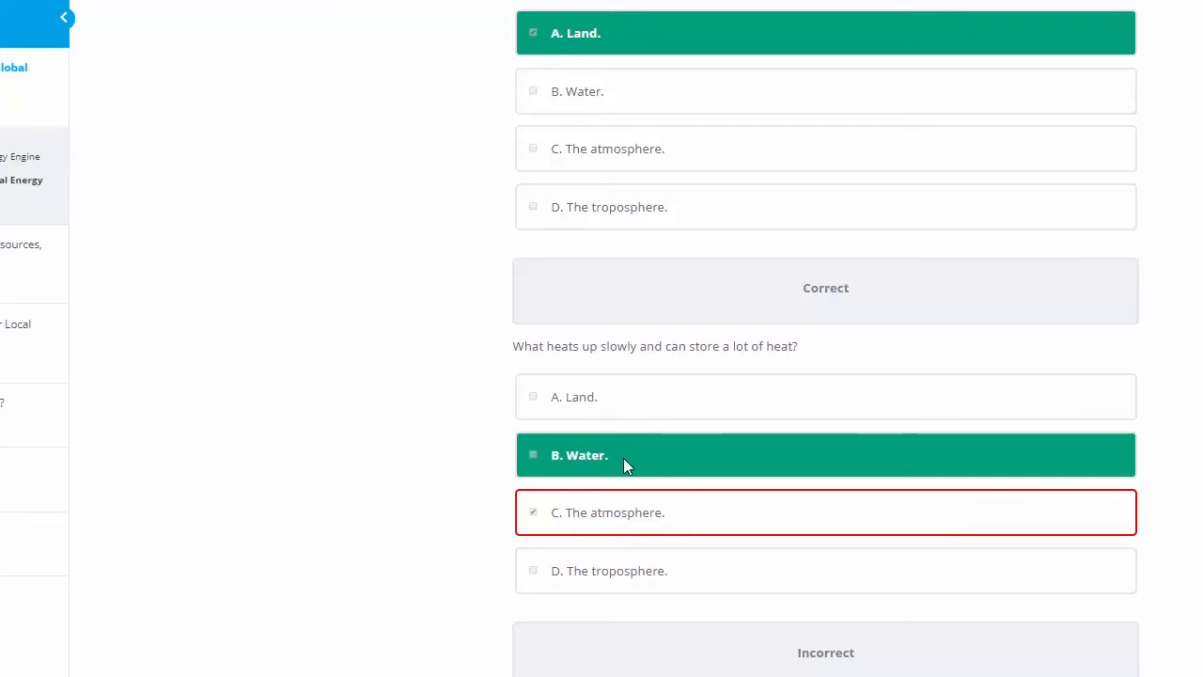
click(64, 19)
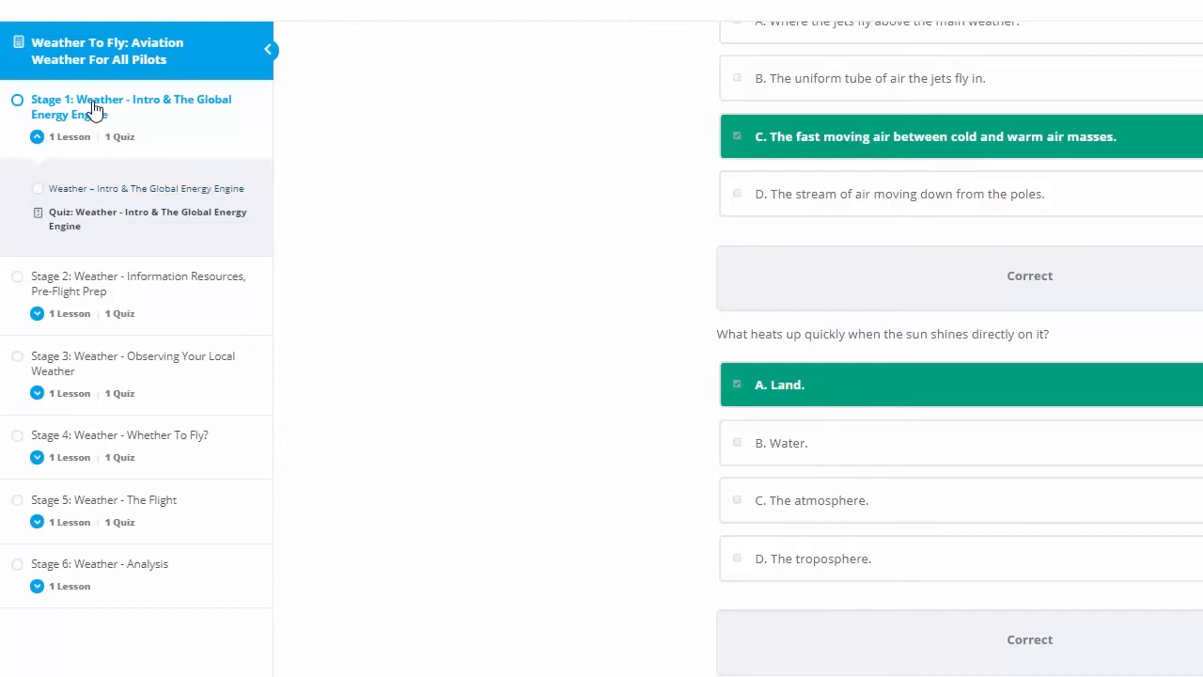
mouse_move(94, 216)
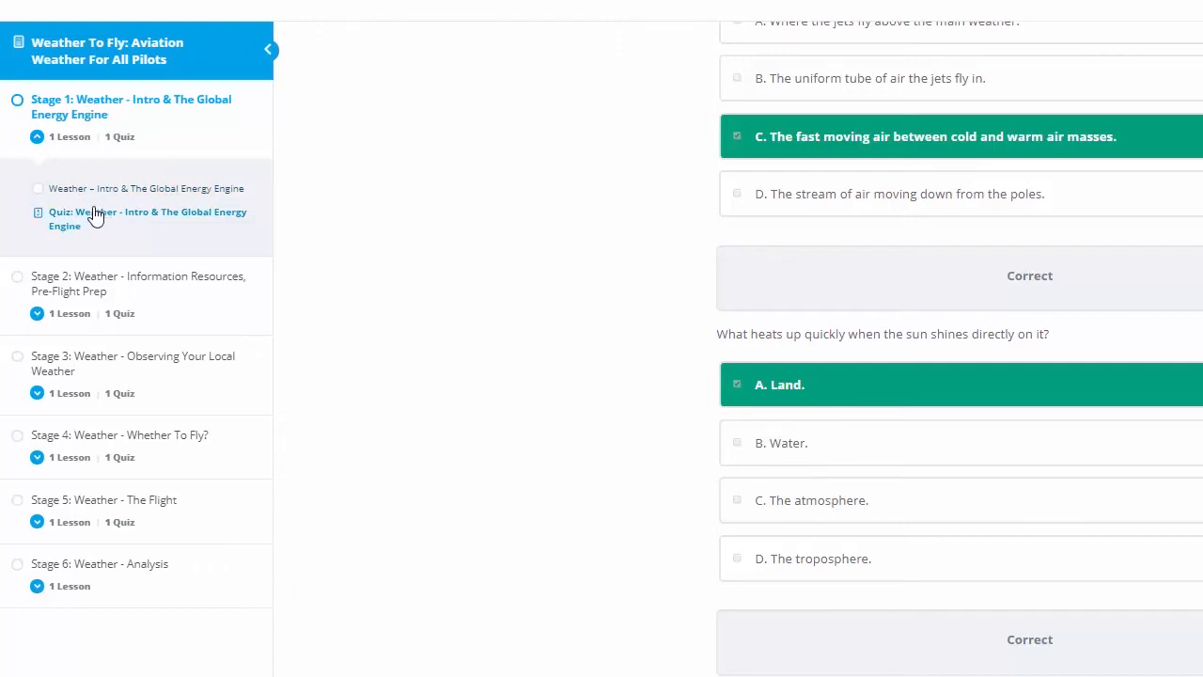
mouse_move(101, 222)
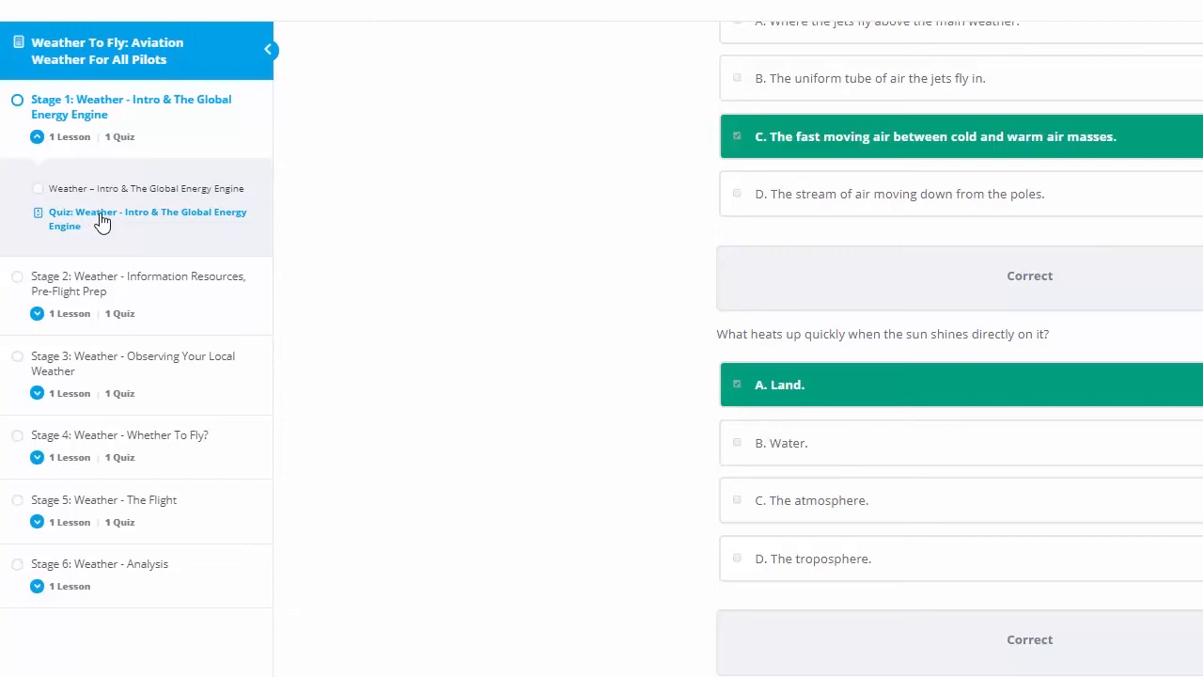
mouse_move(417, 218)
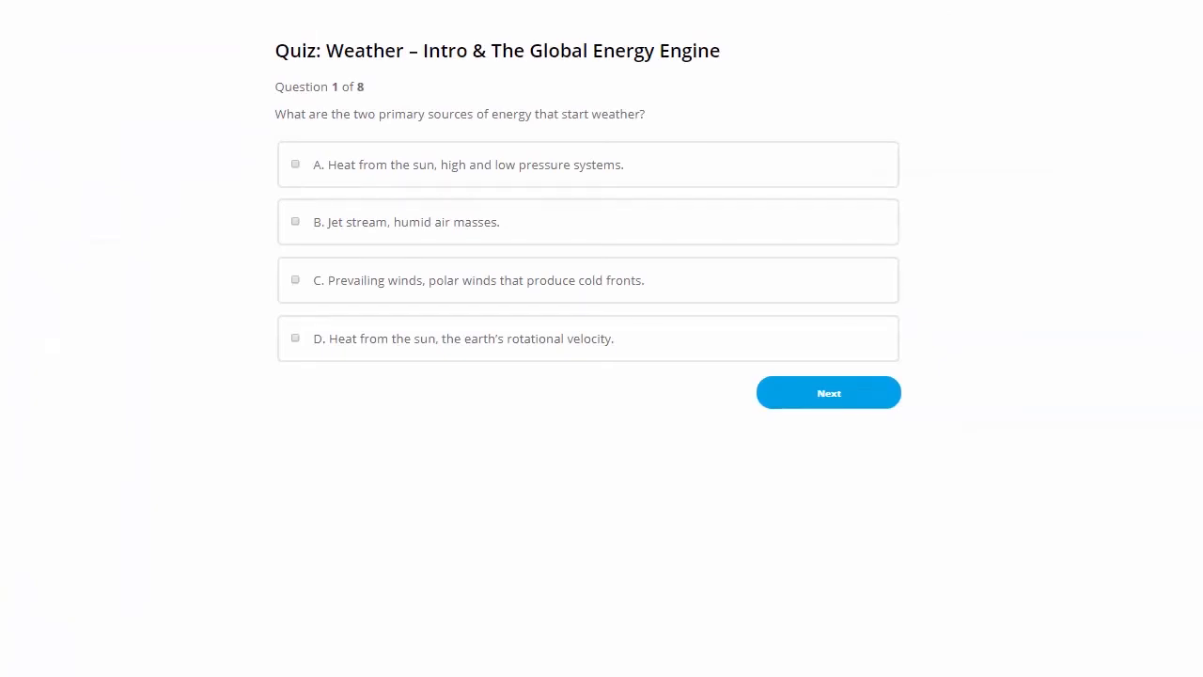
mouse_move(299, 171)
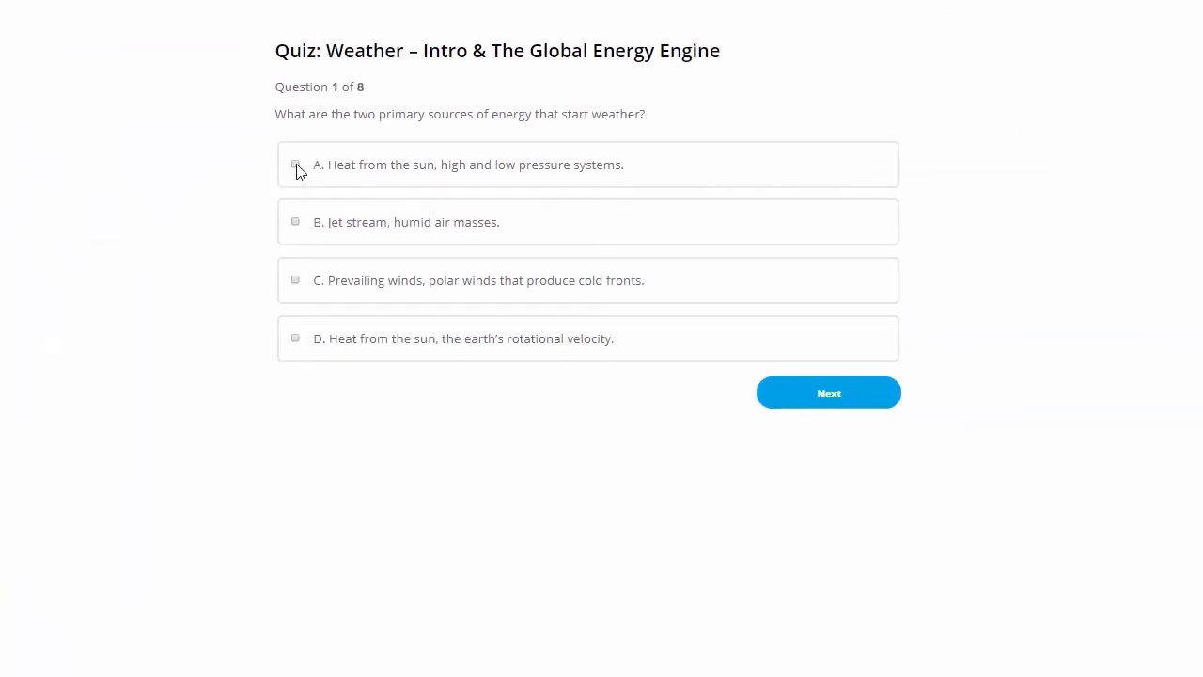
- Answer with heat from the sun and pressure systems, then Water on question 8, and submit for 7 of 8
click(295, 166)
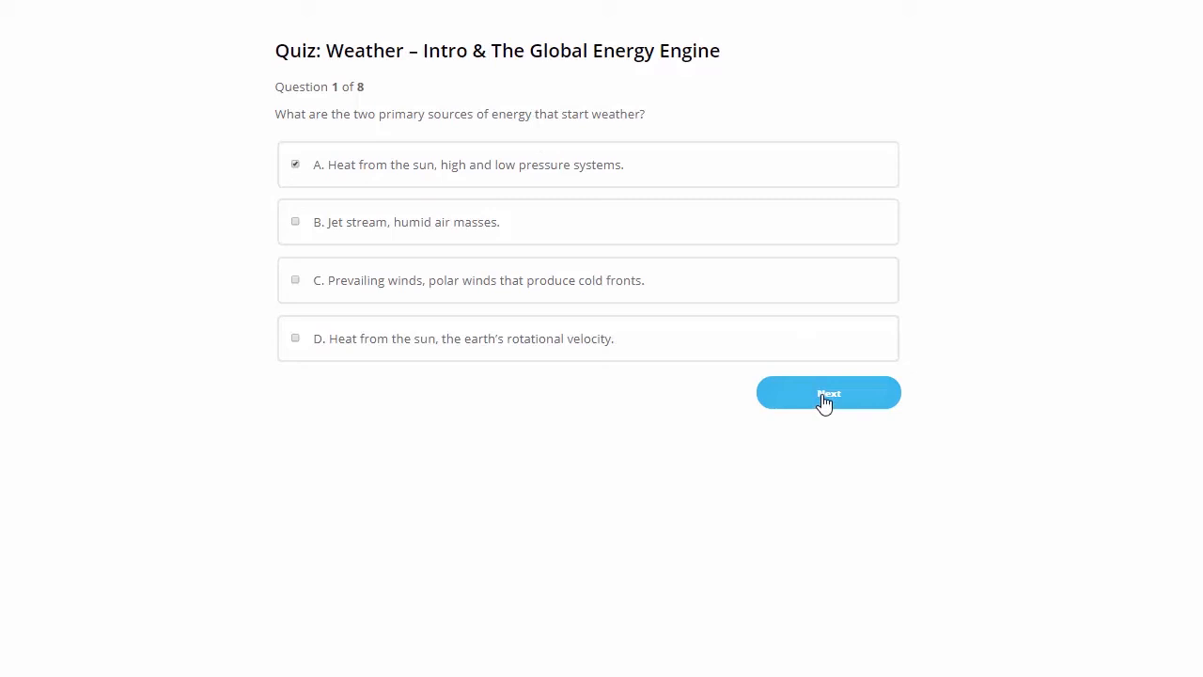
click(828, 393)
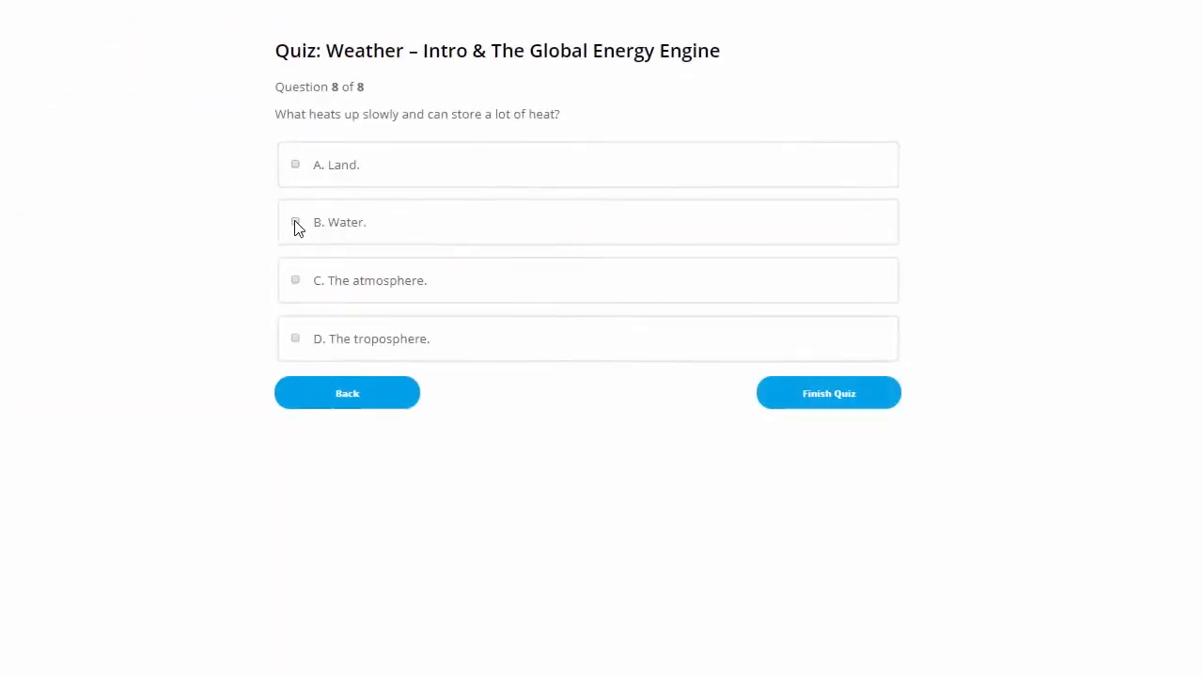
click(295, 222)
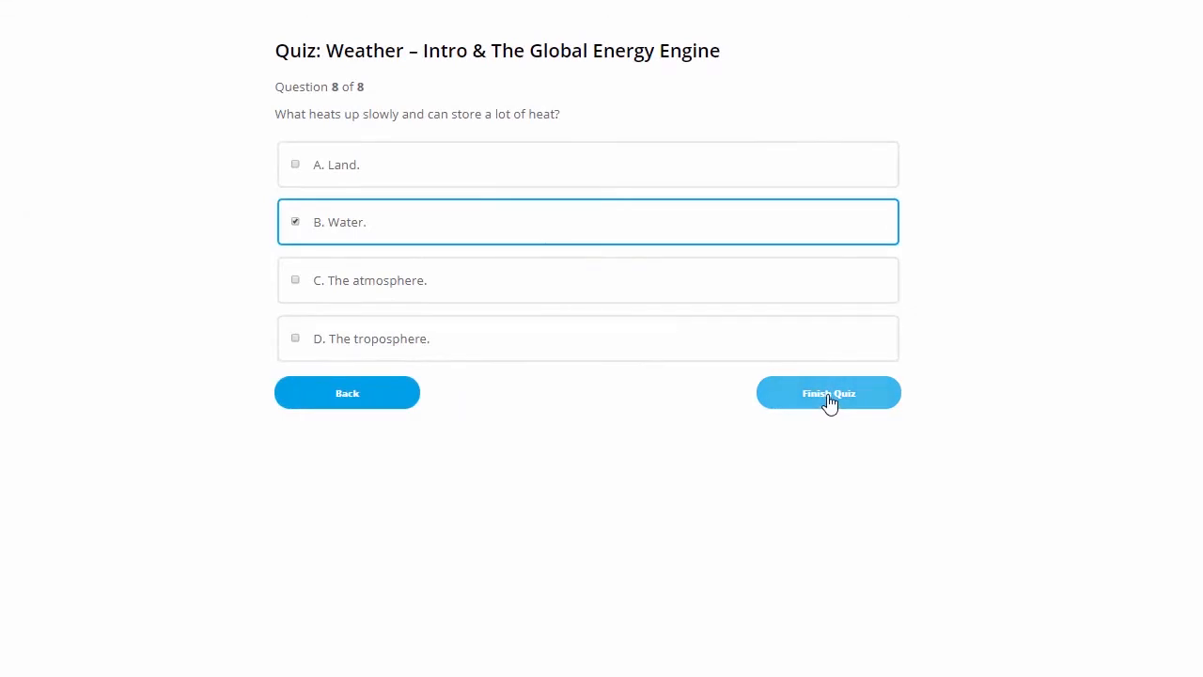
click(828, 393)
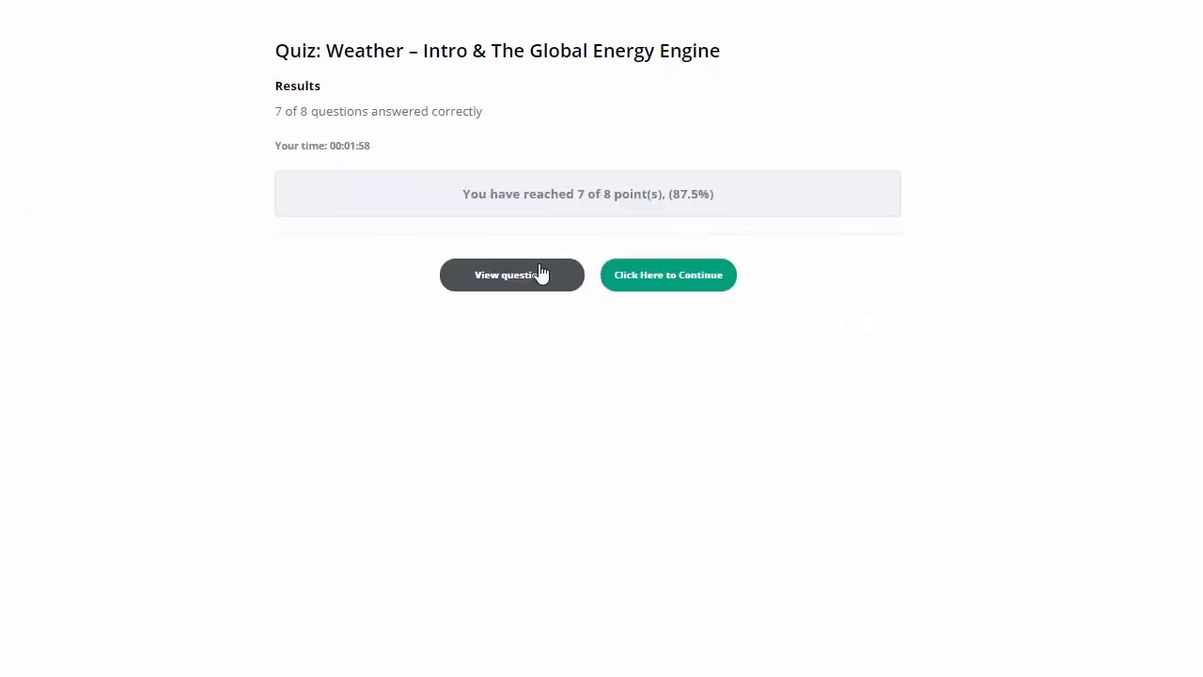
mouse_move(617, 282)
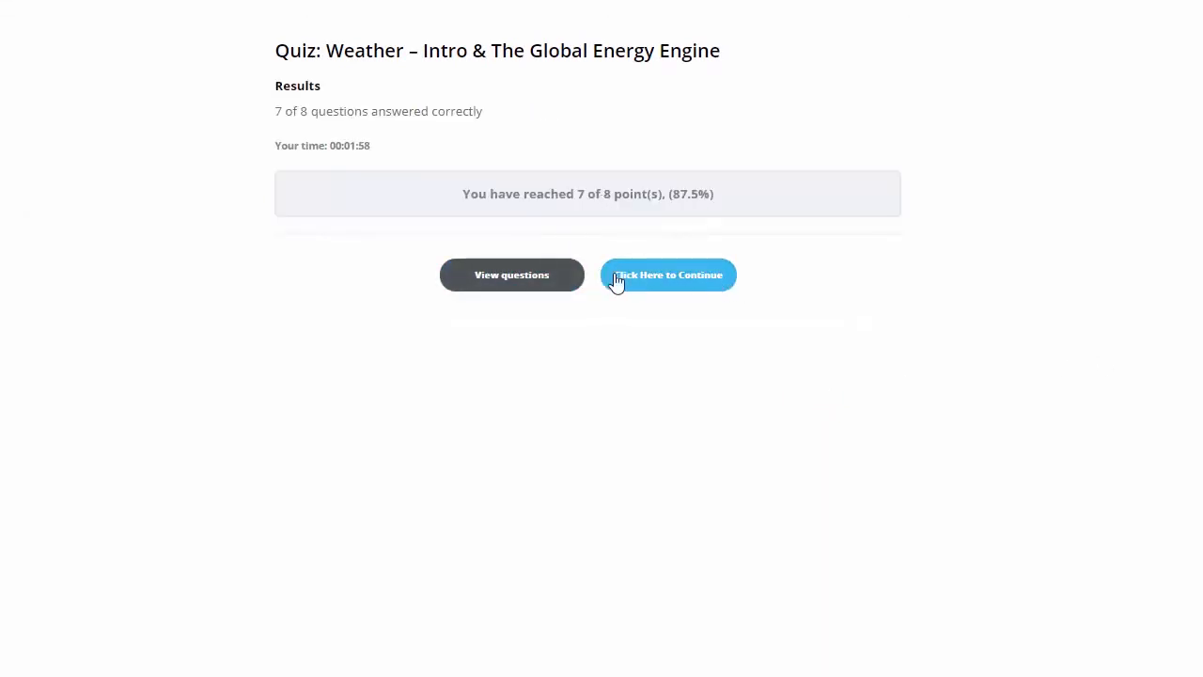
mouse_move(677, 198)
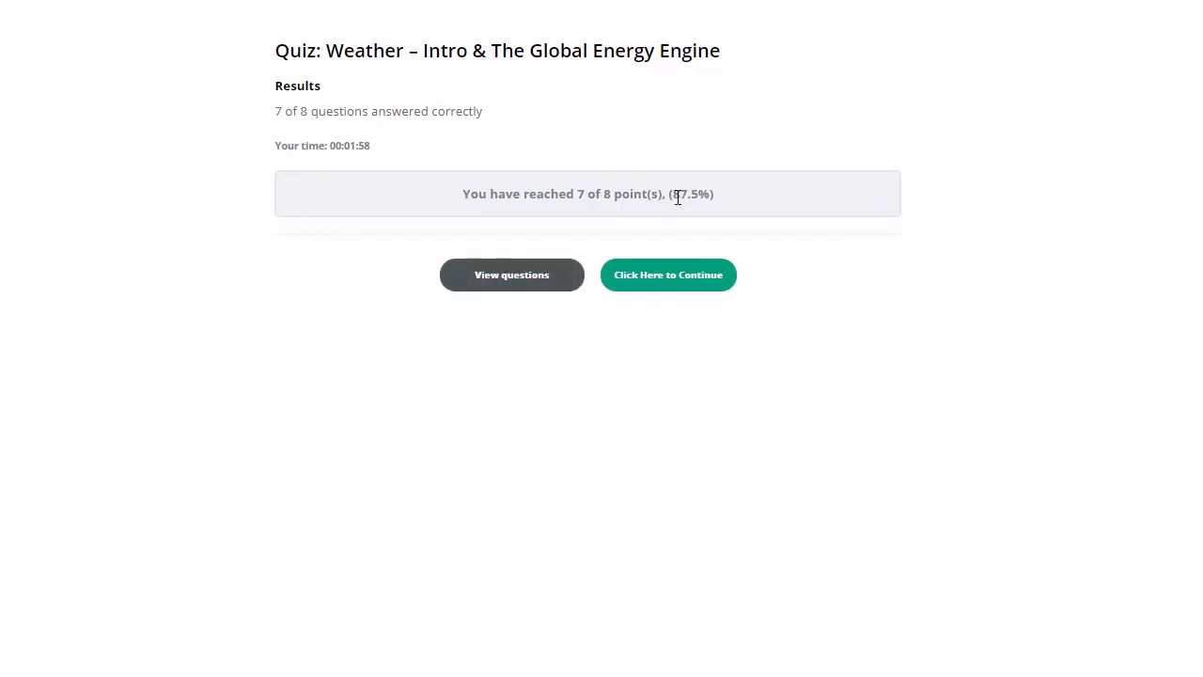
mouse_move(511, 278)
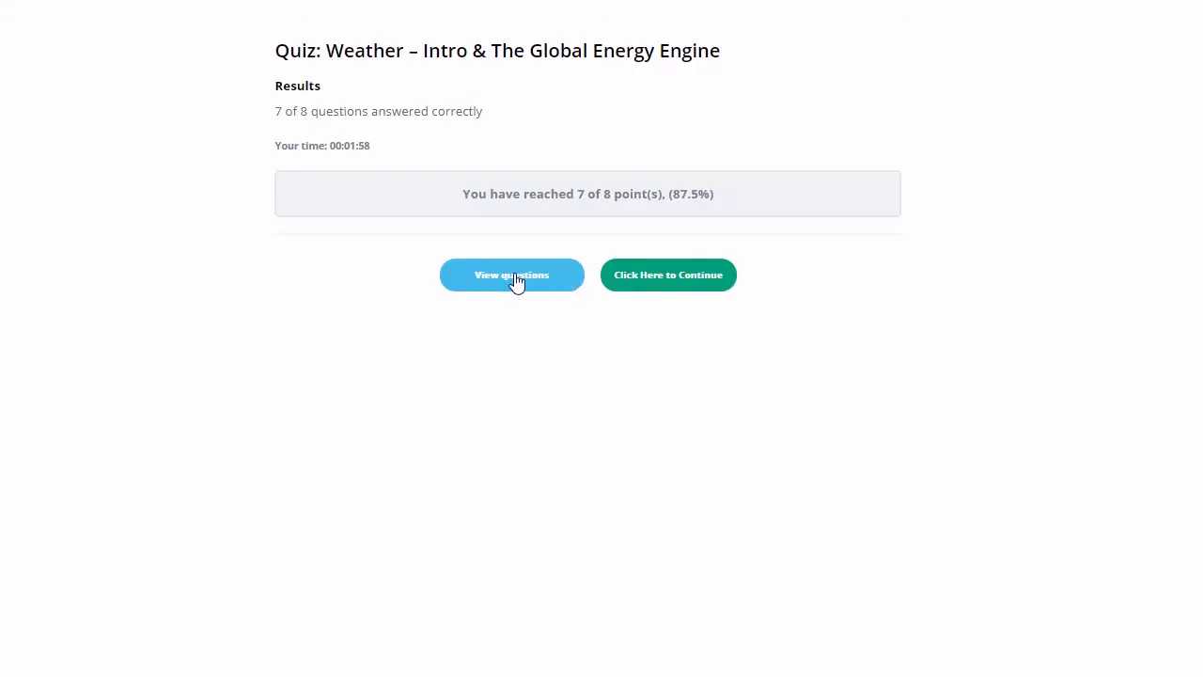
mouse_move(745, 205)
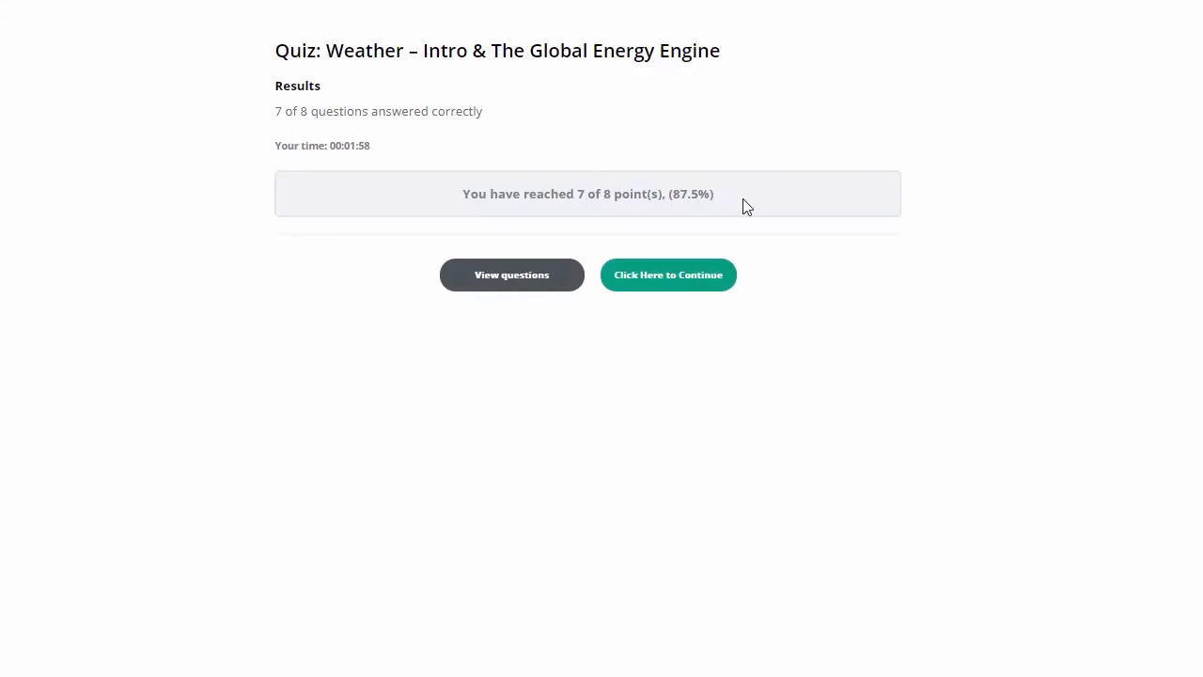
- Continue from the quiz results to the Stage 2 Information Resources, Pre-Flight Prep lesson
click(668, 275)
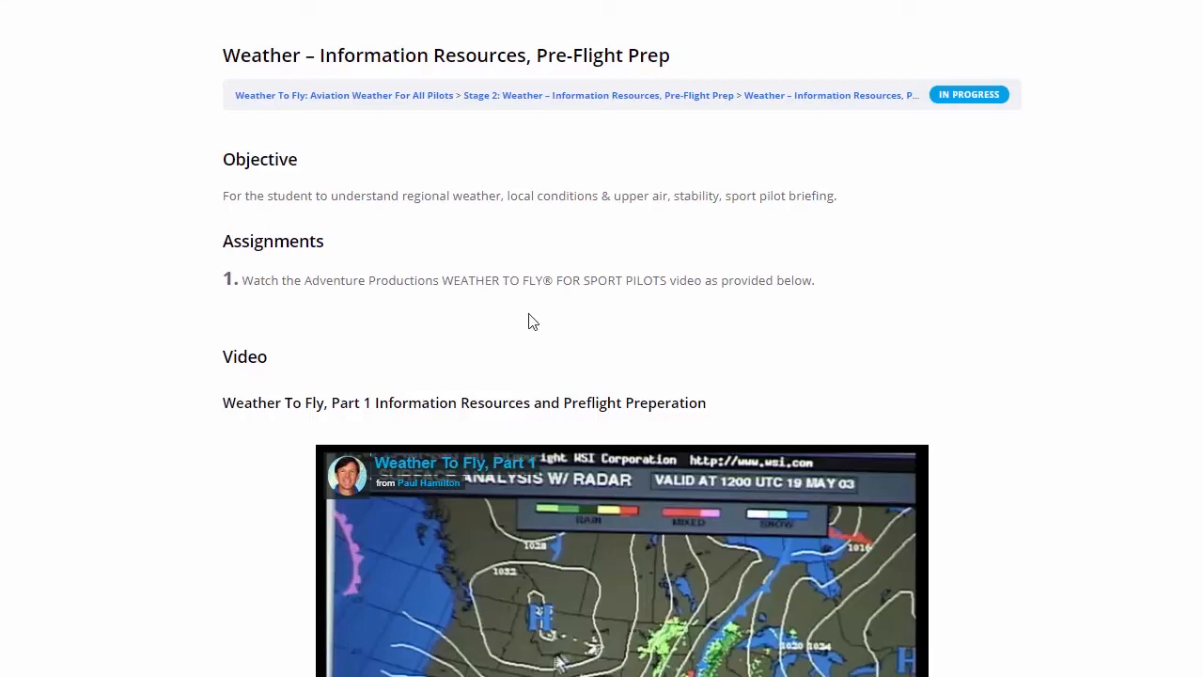
scroll(down, 3)
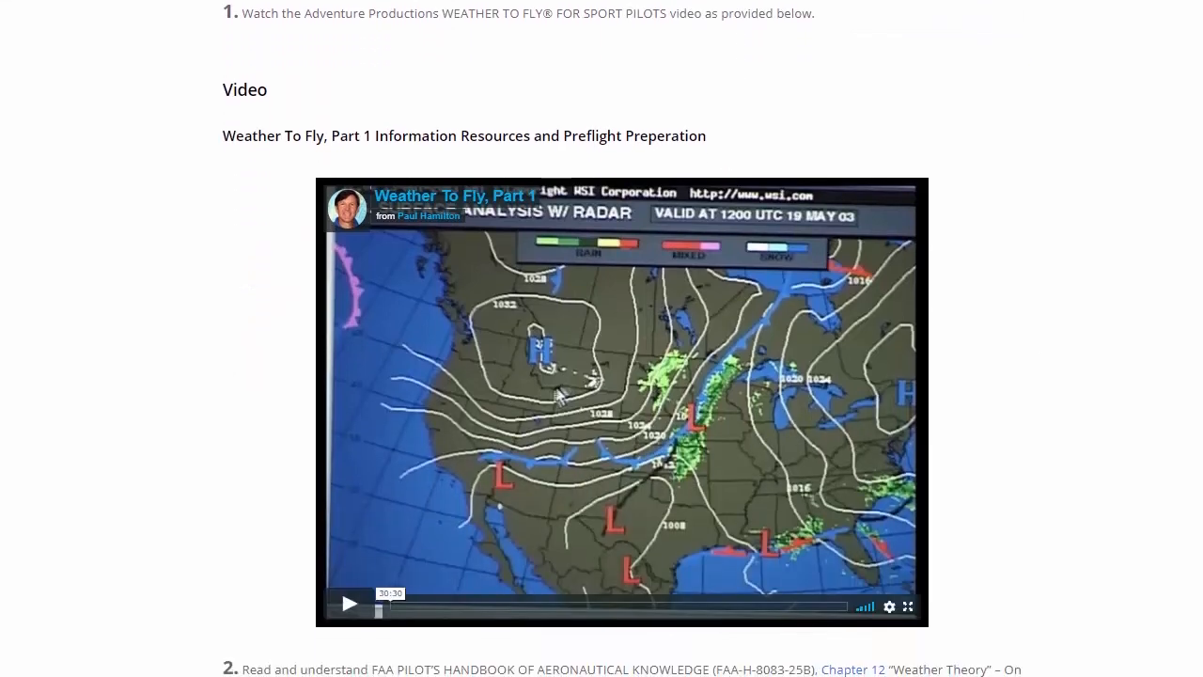
scroll(down, 3)
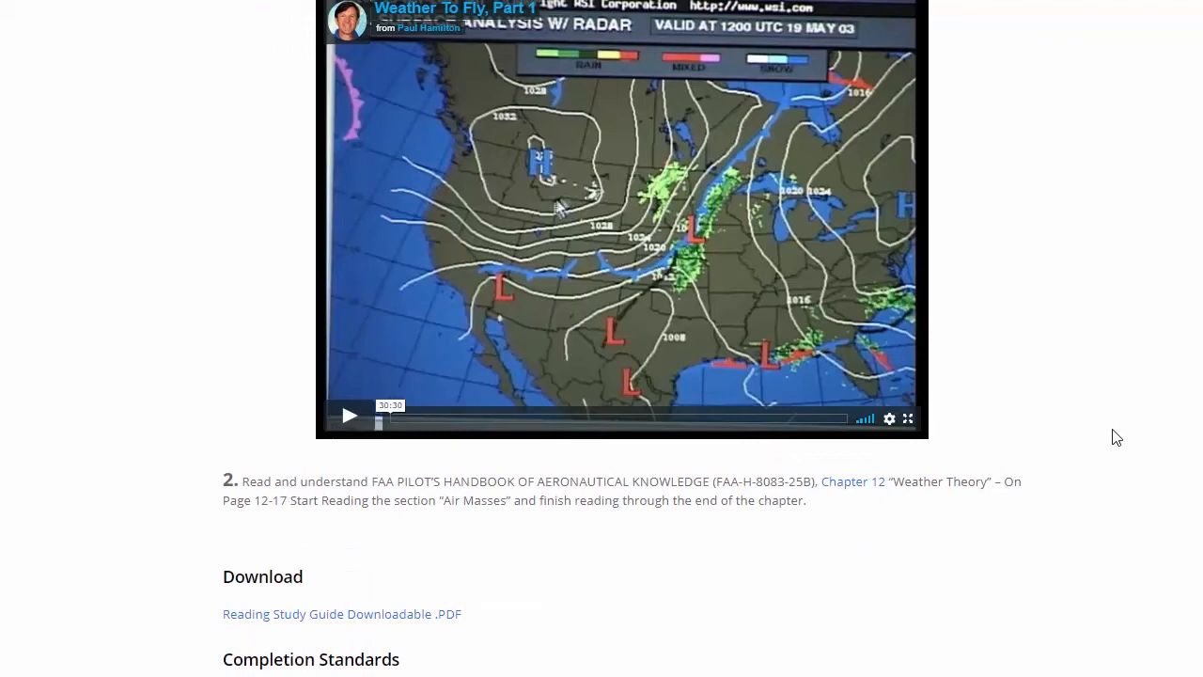
mouse_move(850, 490)
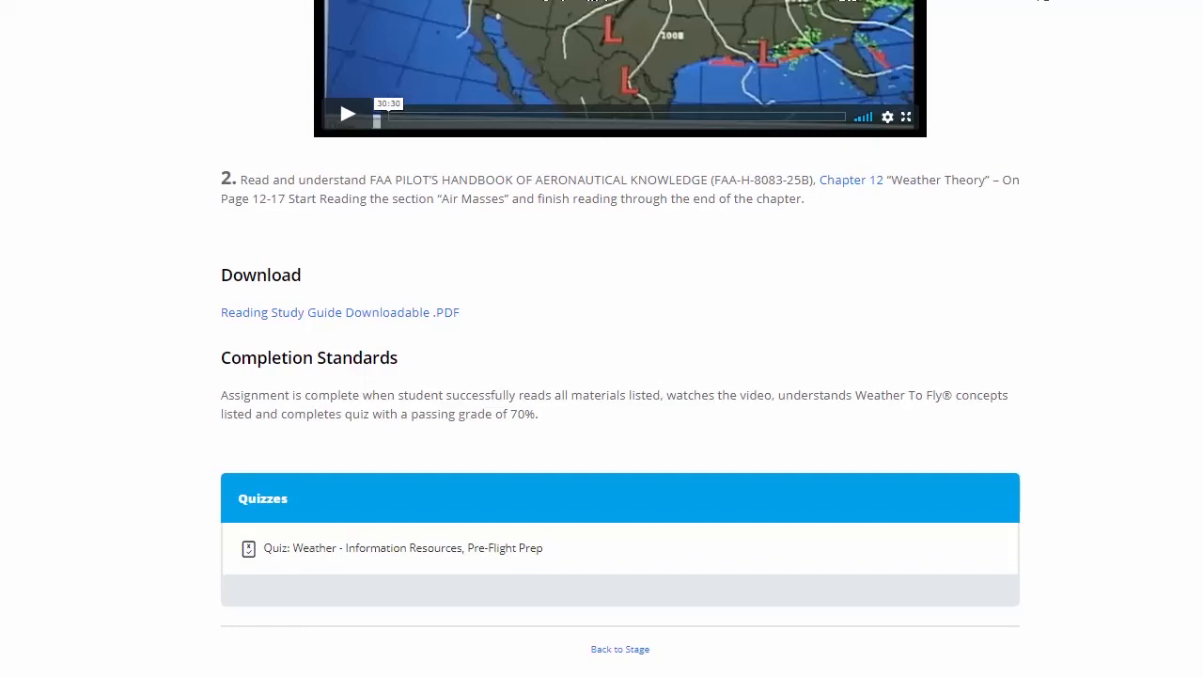
mouse_move(880, 192)
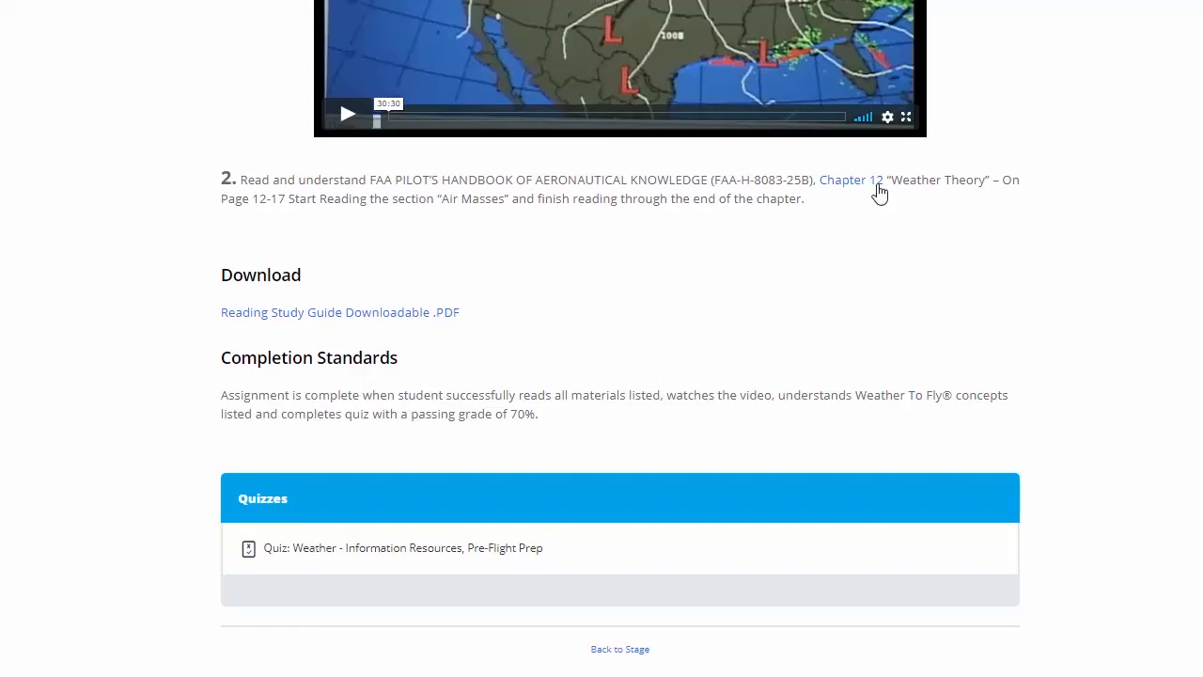
mouse_move(272, 453)
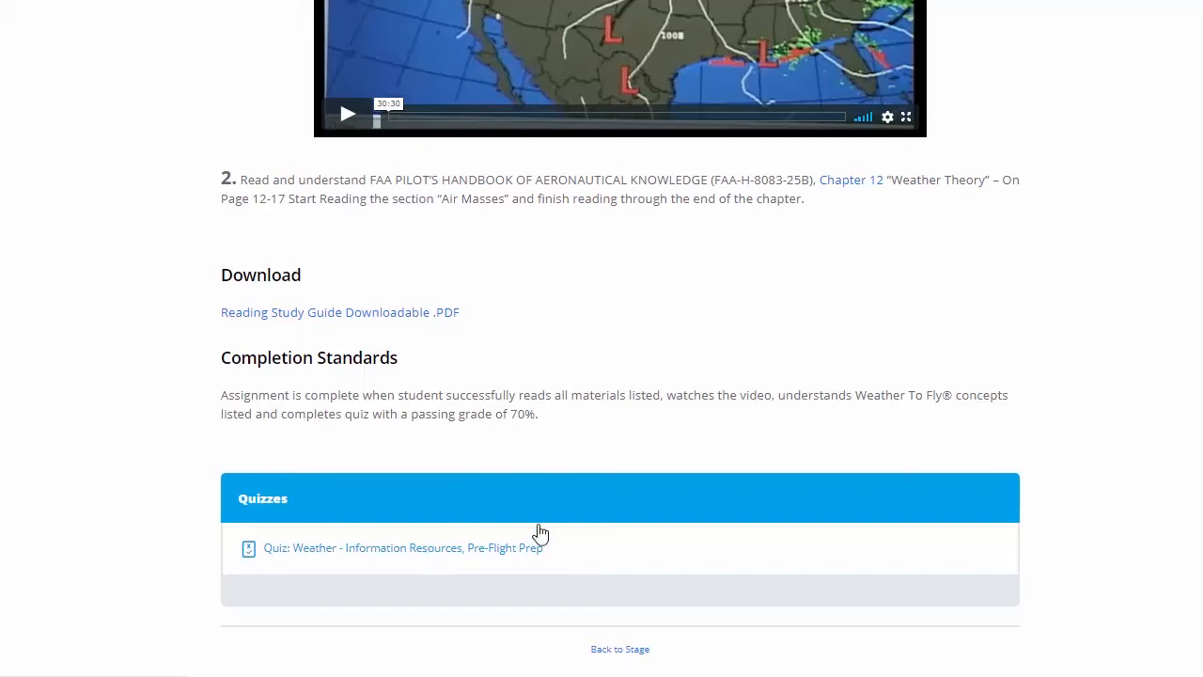
- Open the Stage 2 quiz at question 1 of 30 with the course outline shown beside it
click(402, 547)
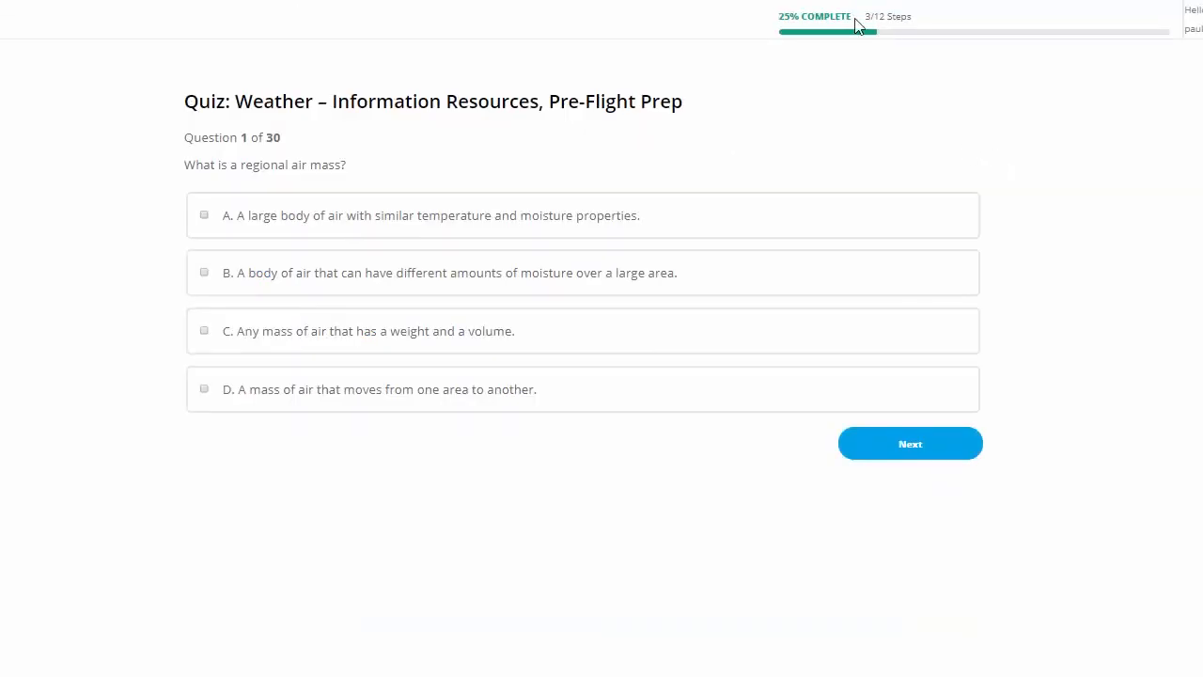
mouse_move(825, 53)
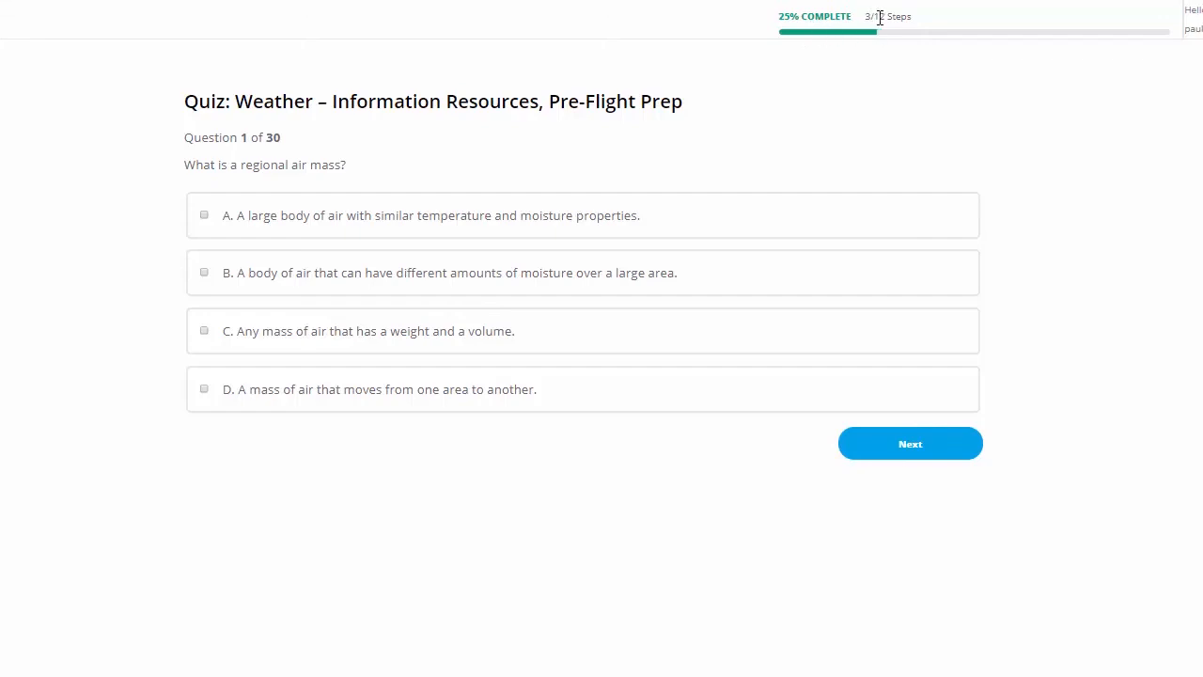
mouse_move(669, 192)
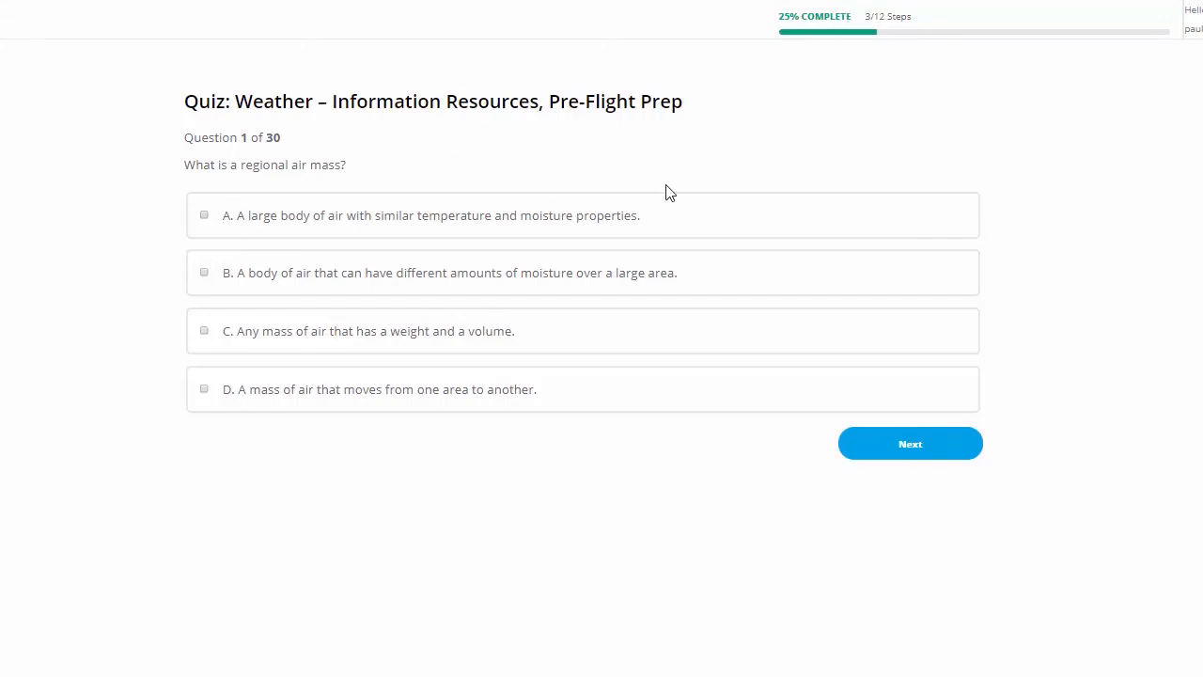
click(267, 52)
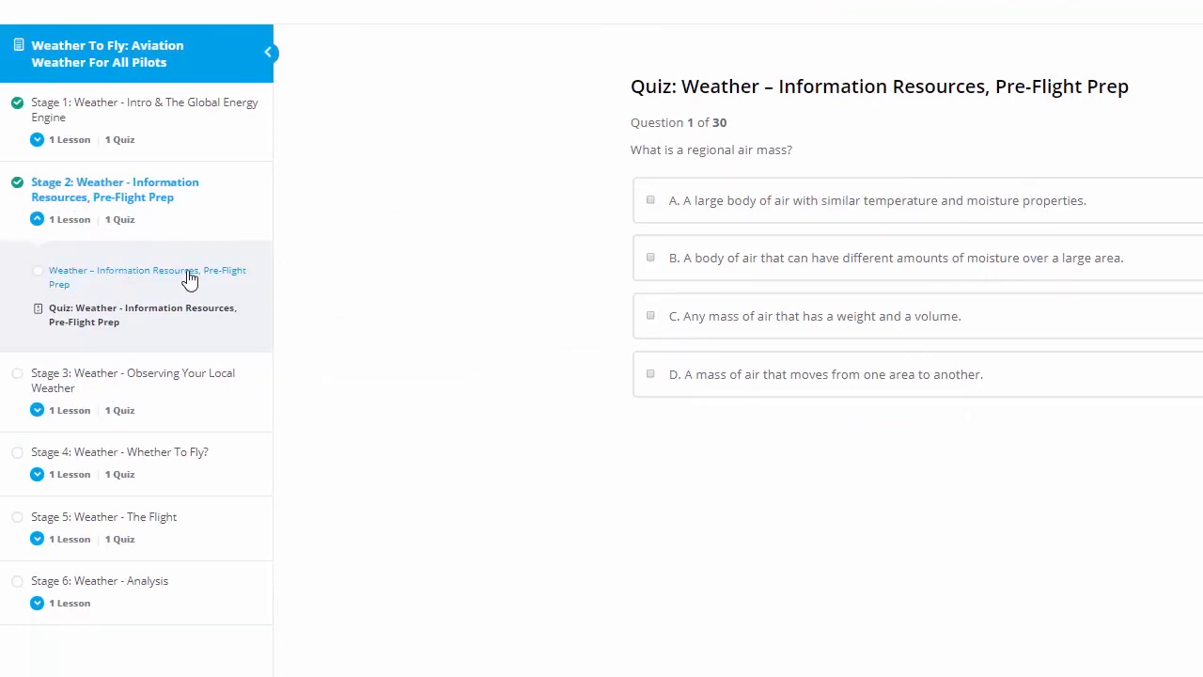
mouse_move(192, 290)
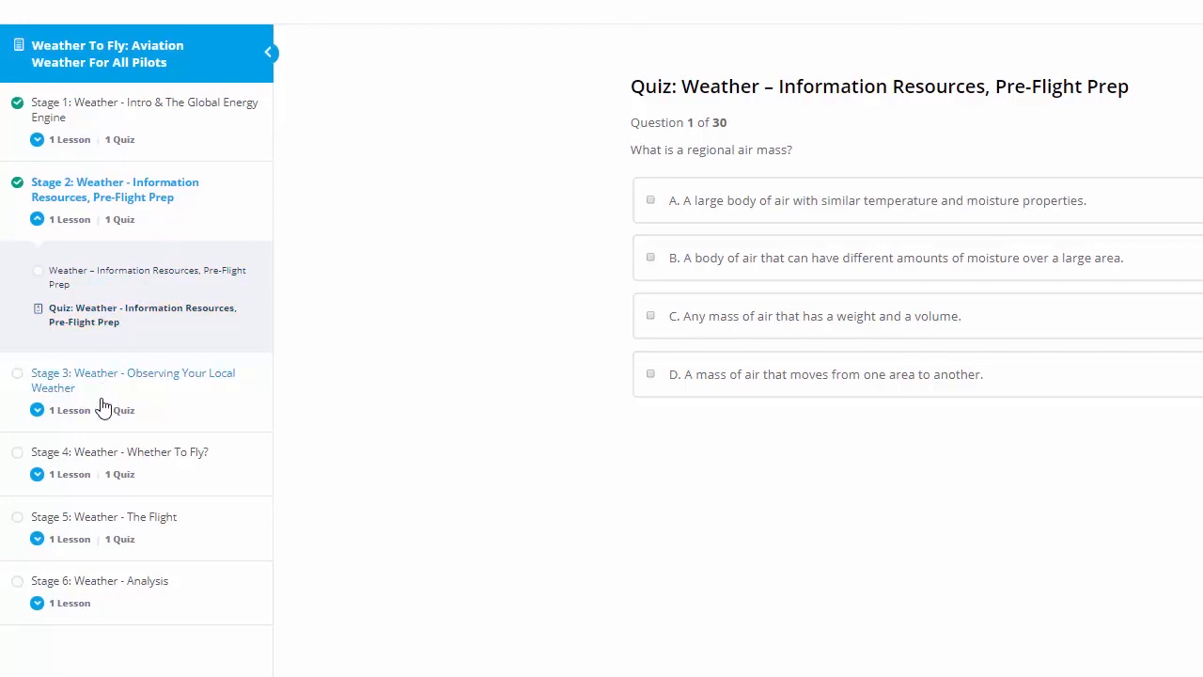
mouse_move(90, 388)
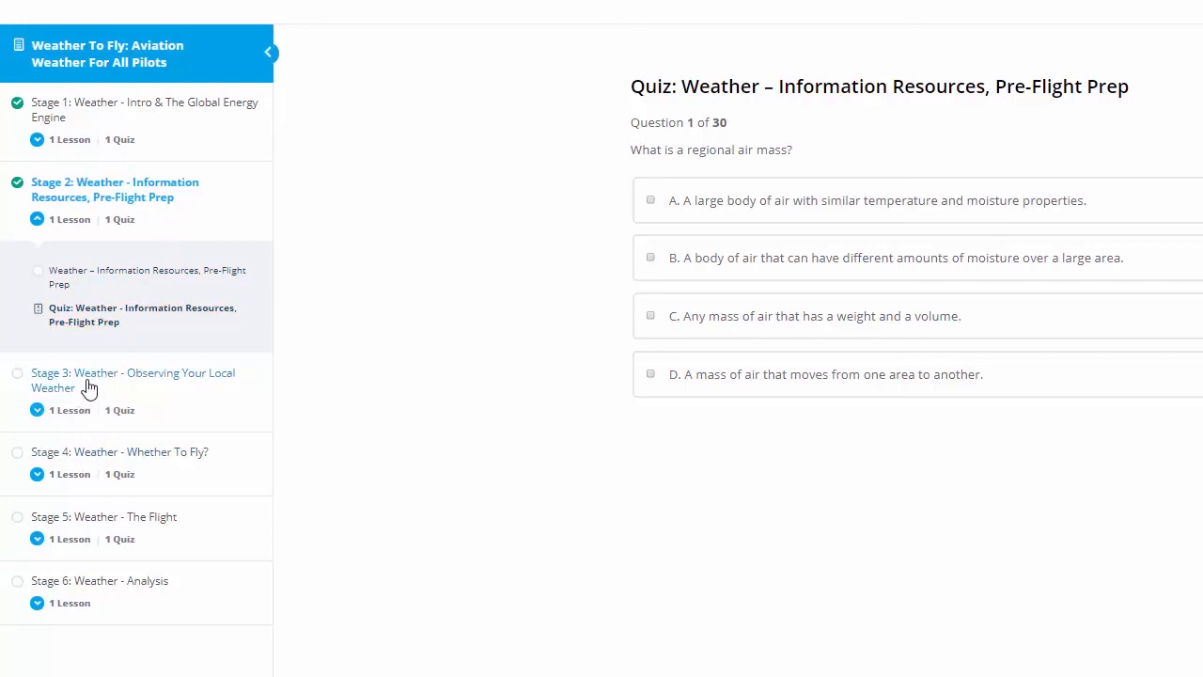
- Expand Stage 3: Weather - Observing Your Local Weather in the course outline
click(132, 380)
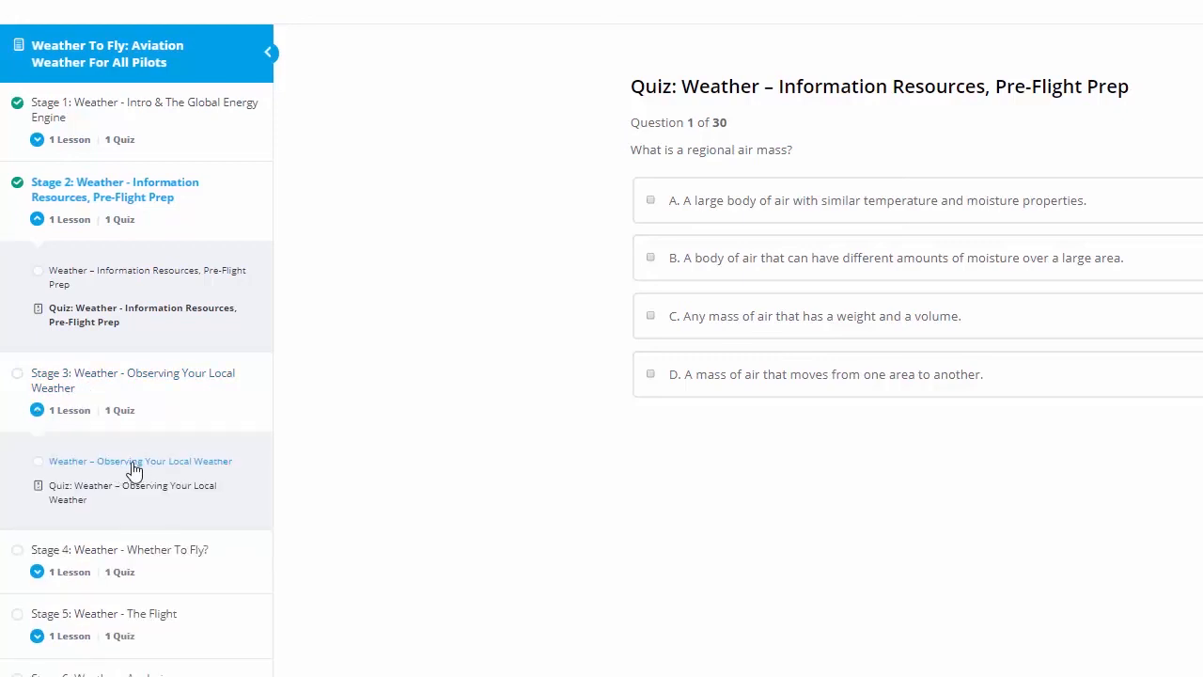
mouse_move(109, 624)
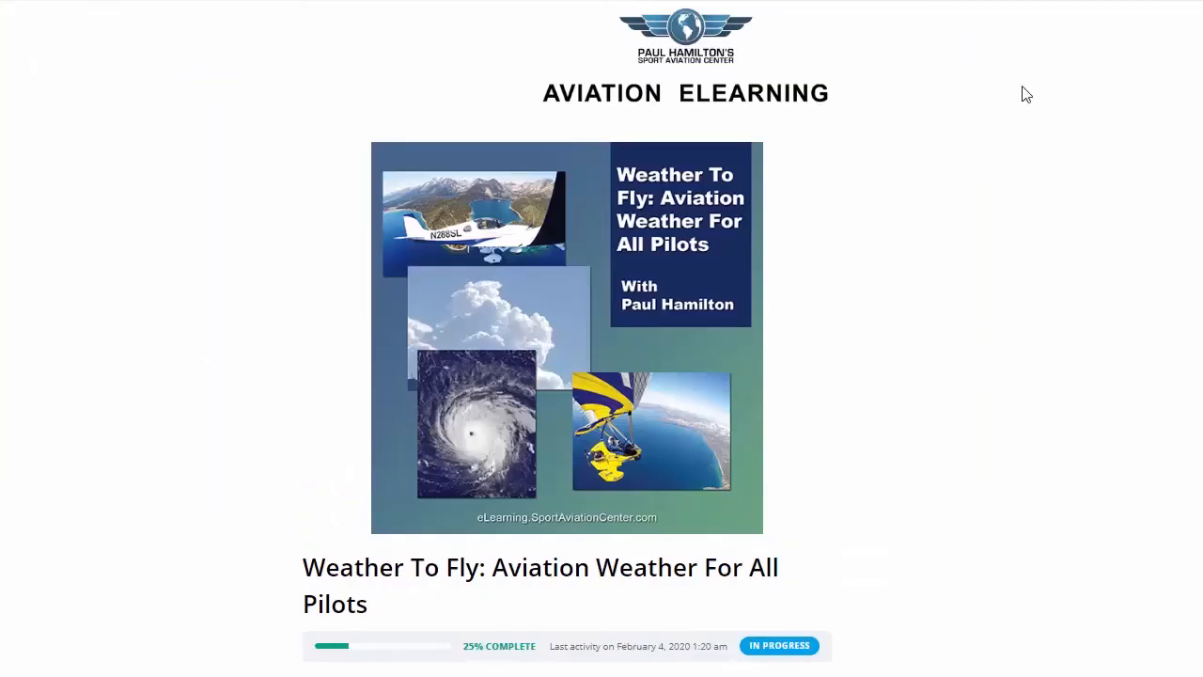
mouse_move(788, 395)
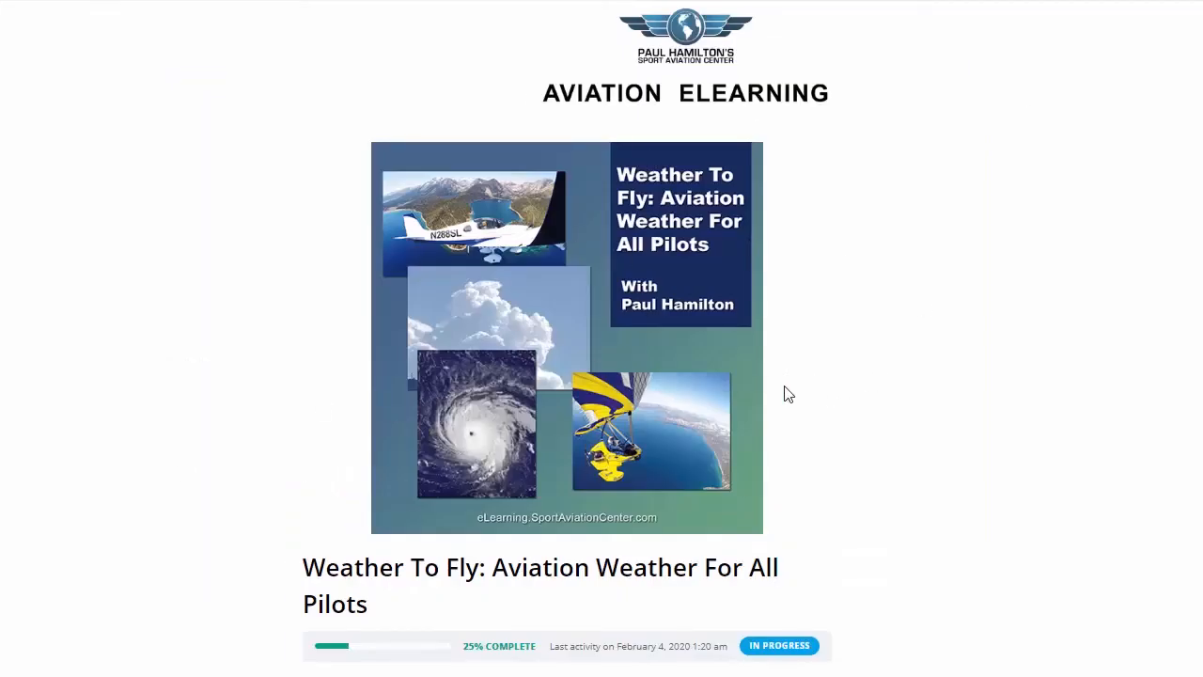